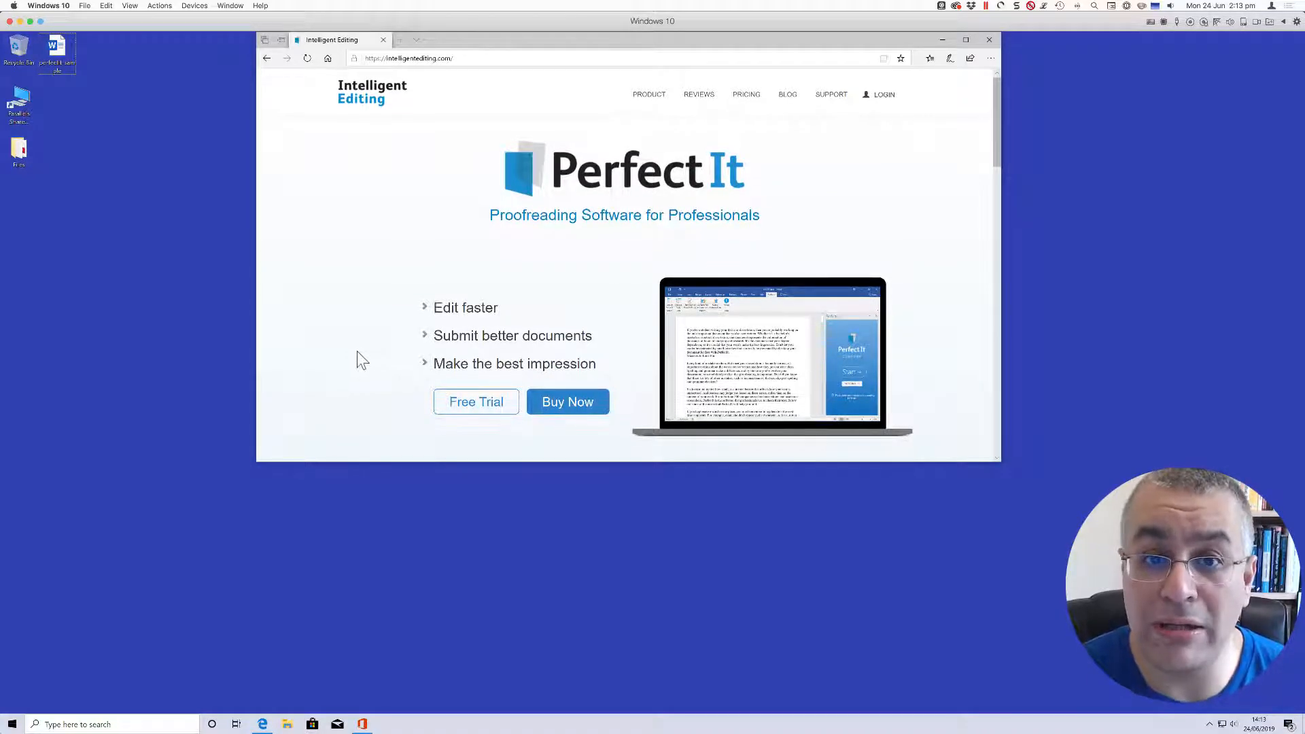
mouse_move(393, 321)
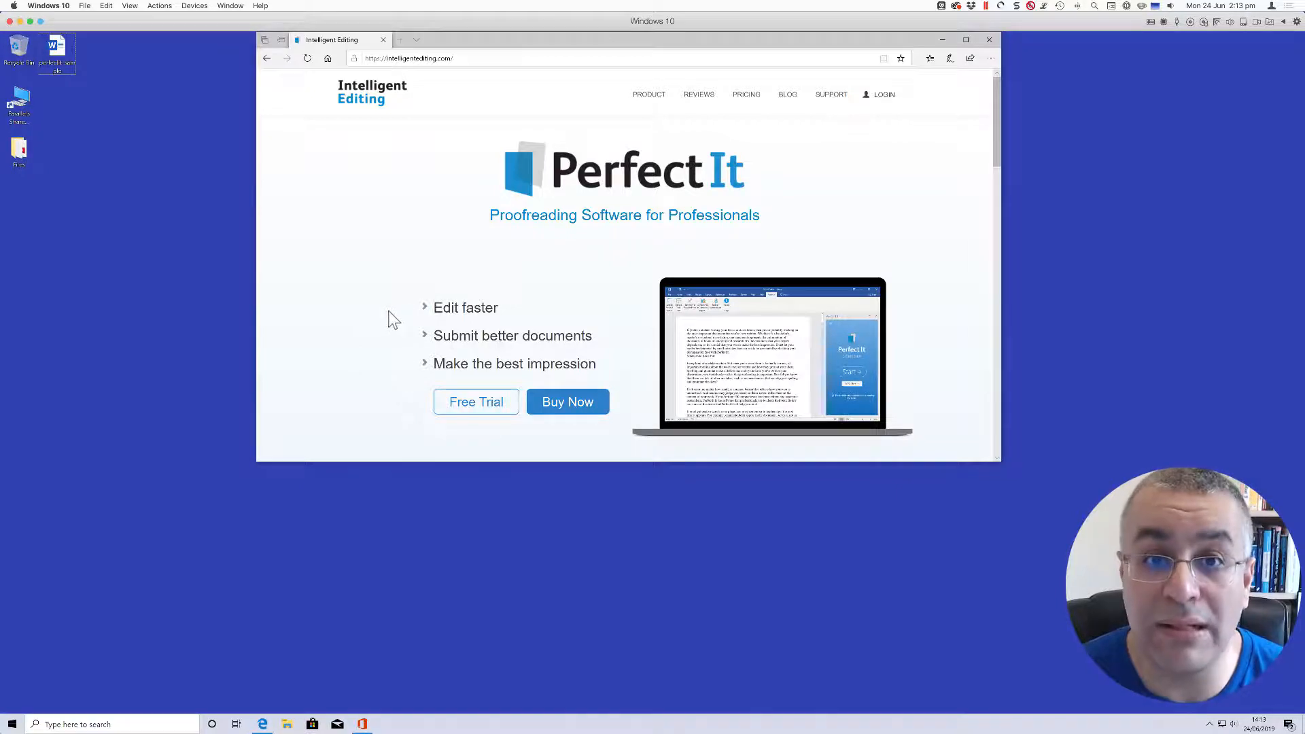
mouse_move(384, 321)
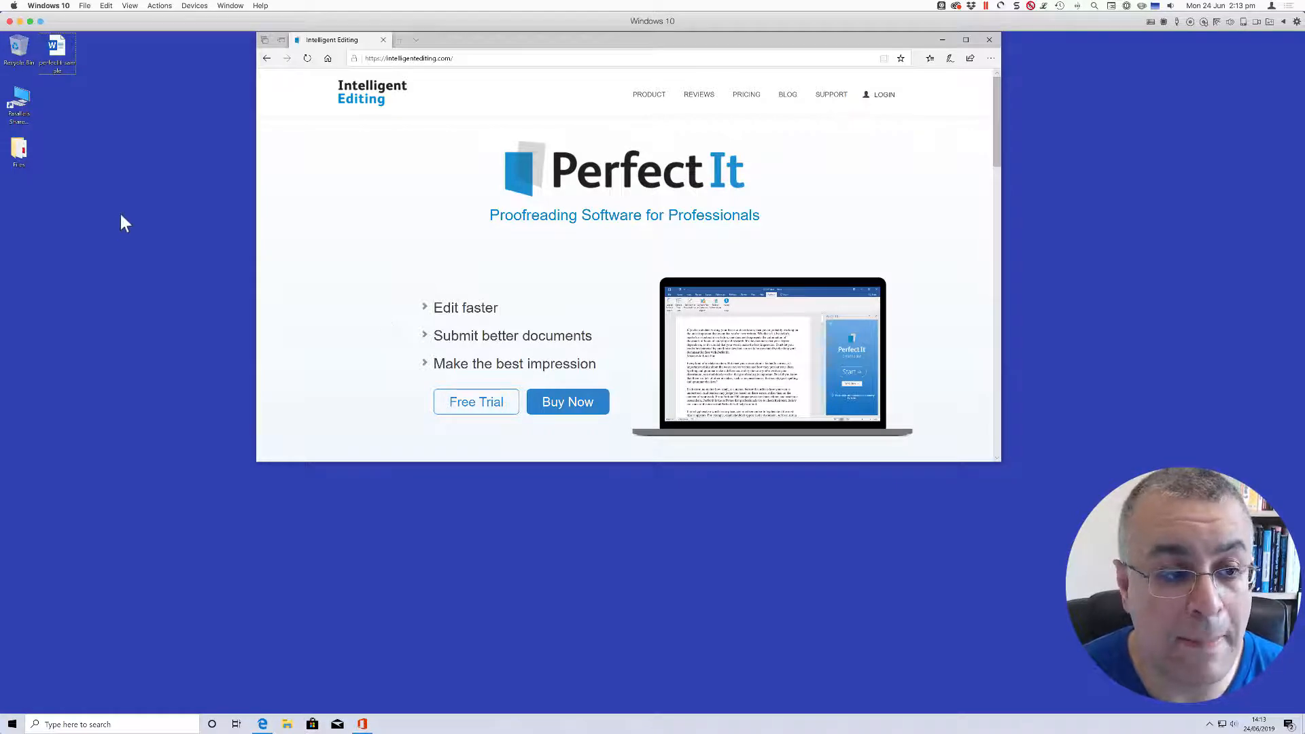
Open the technical document from the desktop in Word and show the PerfectIt 4 ribbon commands
click(56, 49)
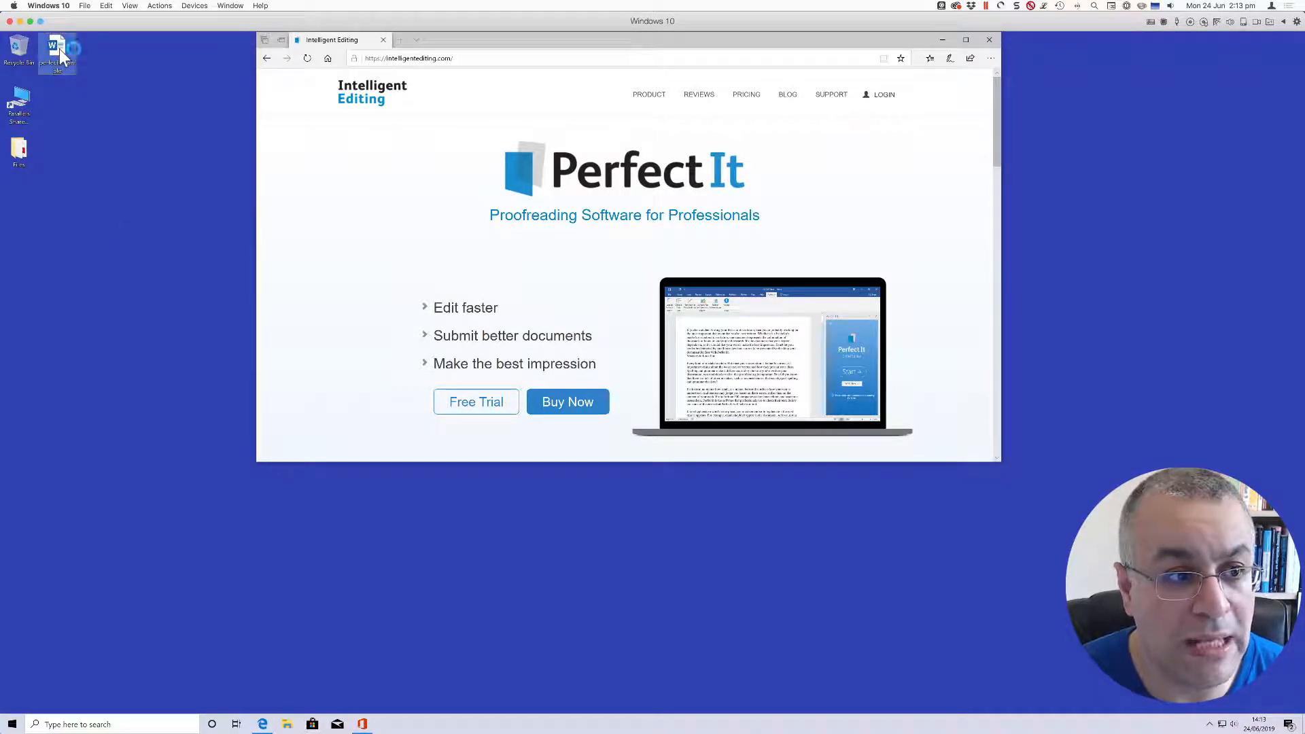
double_click(57, 49)
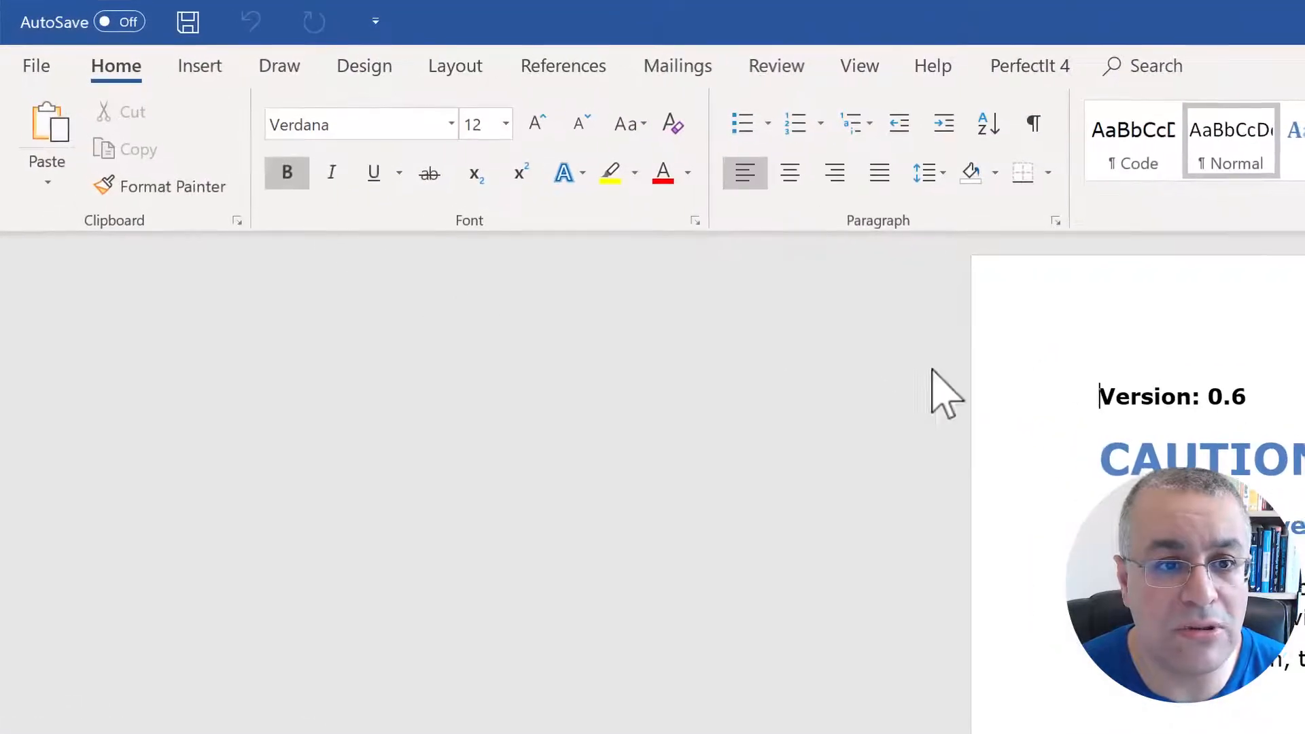
mouse_move(758, 93)
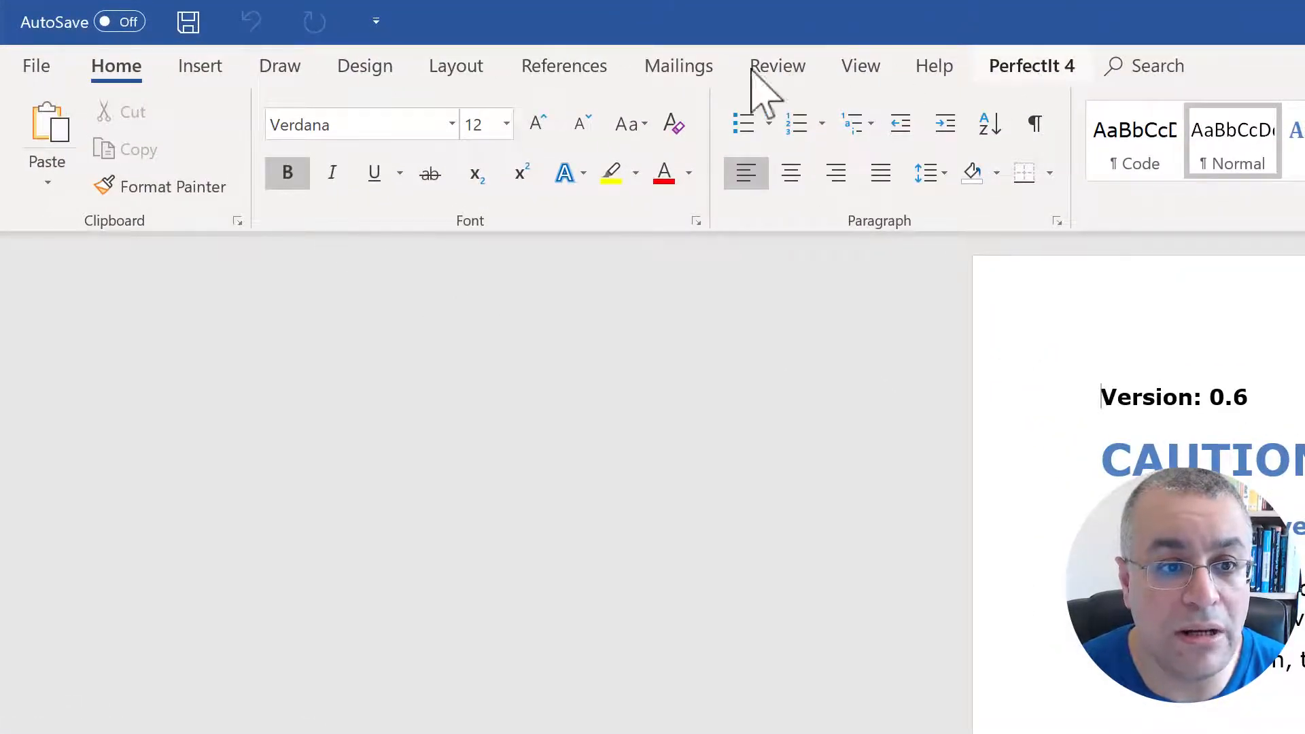
click(1032, 65)
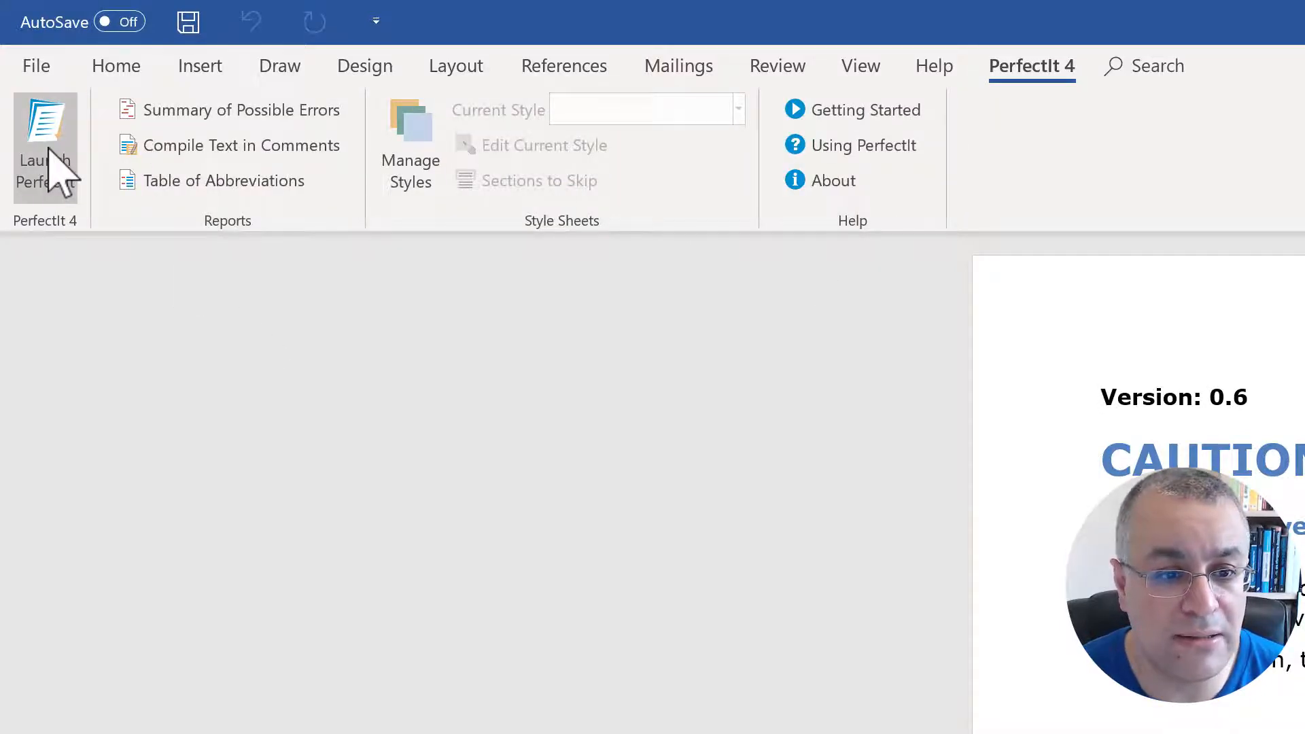
Launch PerfectIt so its proofreading pane appears beside the document
click(45, 136)
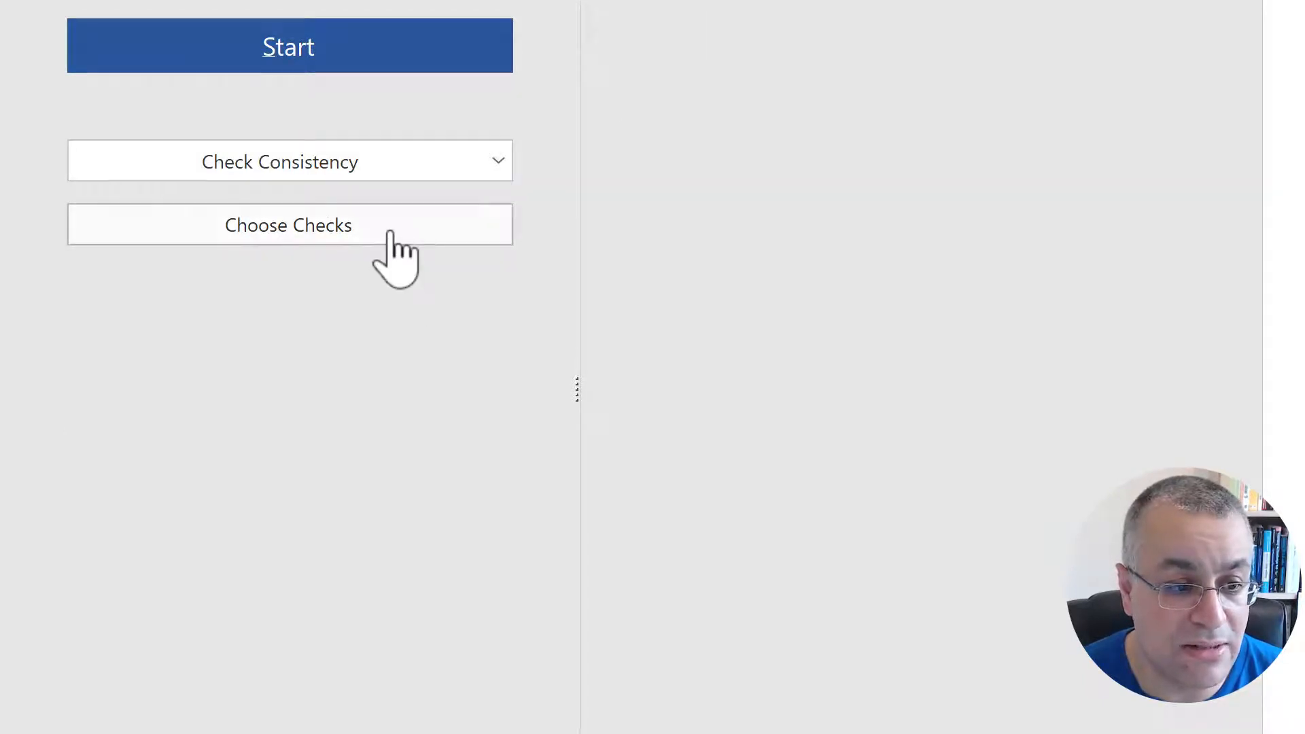
click(288, 226)
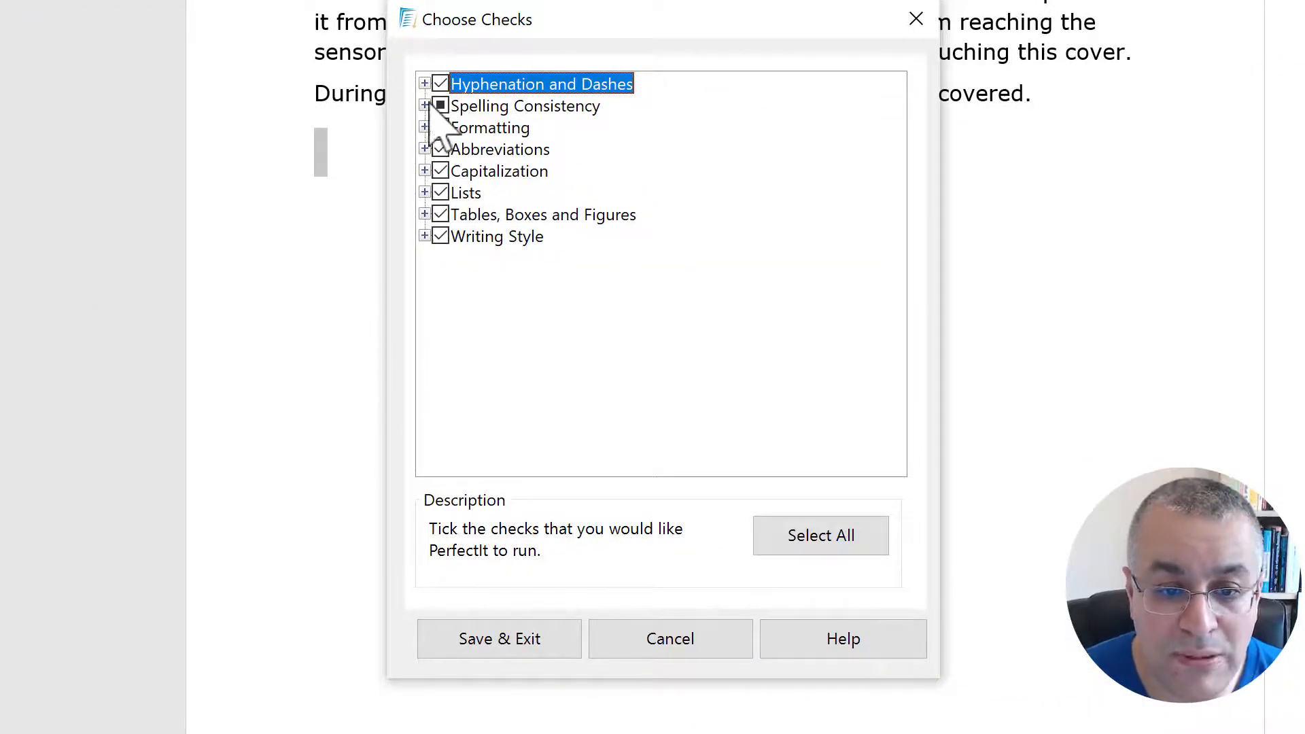
click(424, 106)
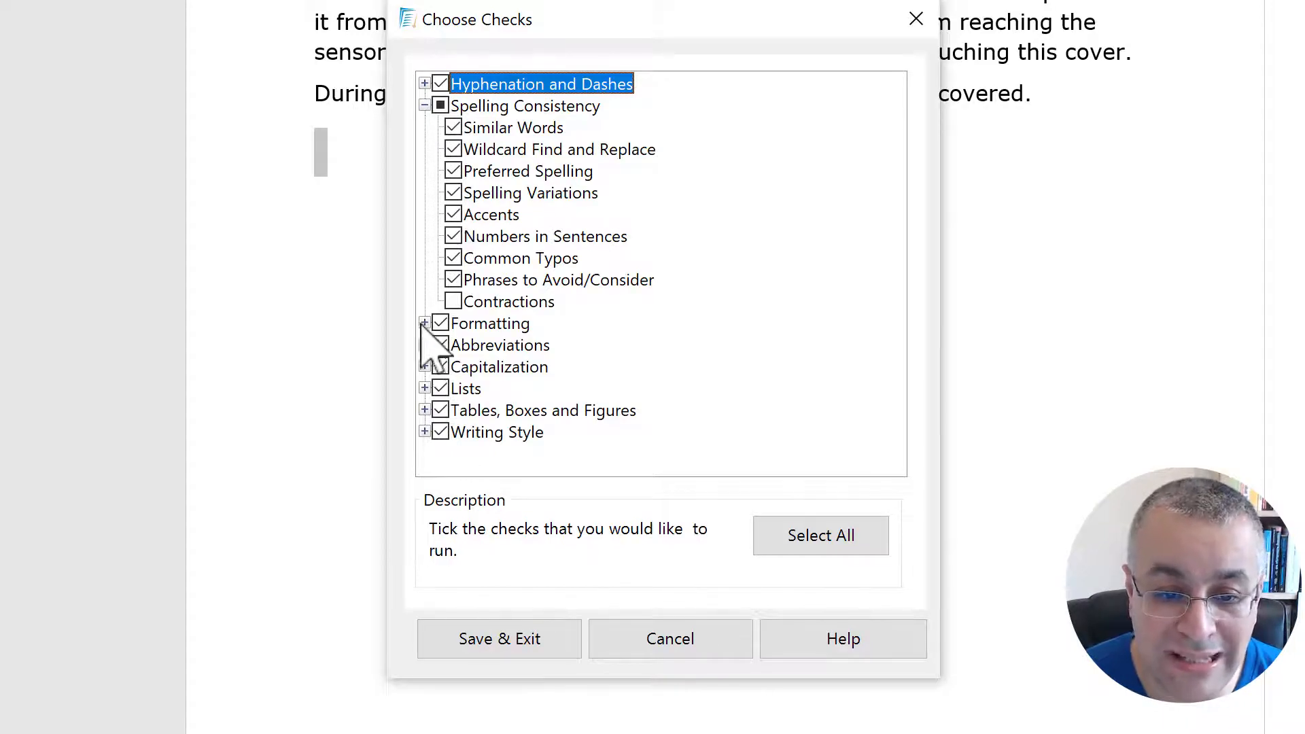
click(424, 324)
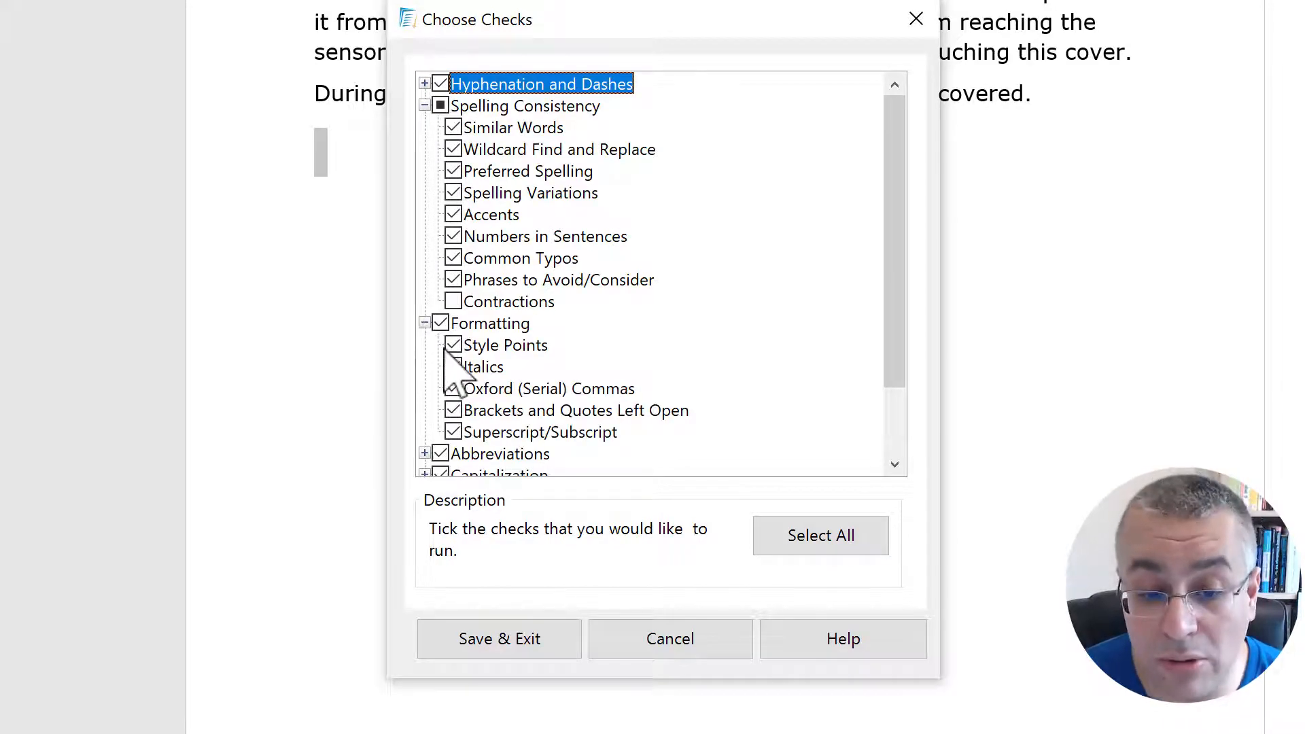
scroll(down, 3)
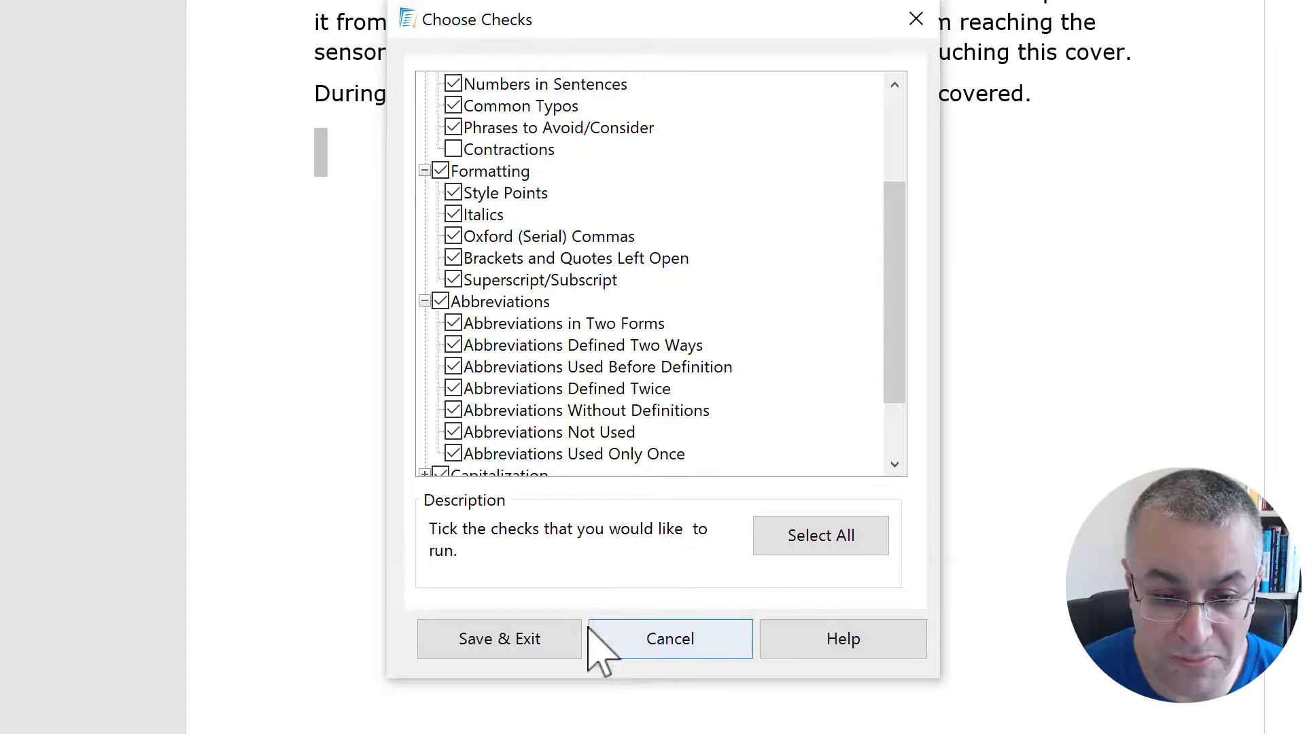
click(670, 639)
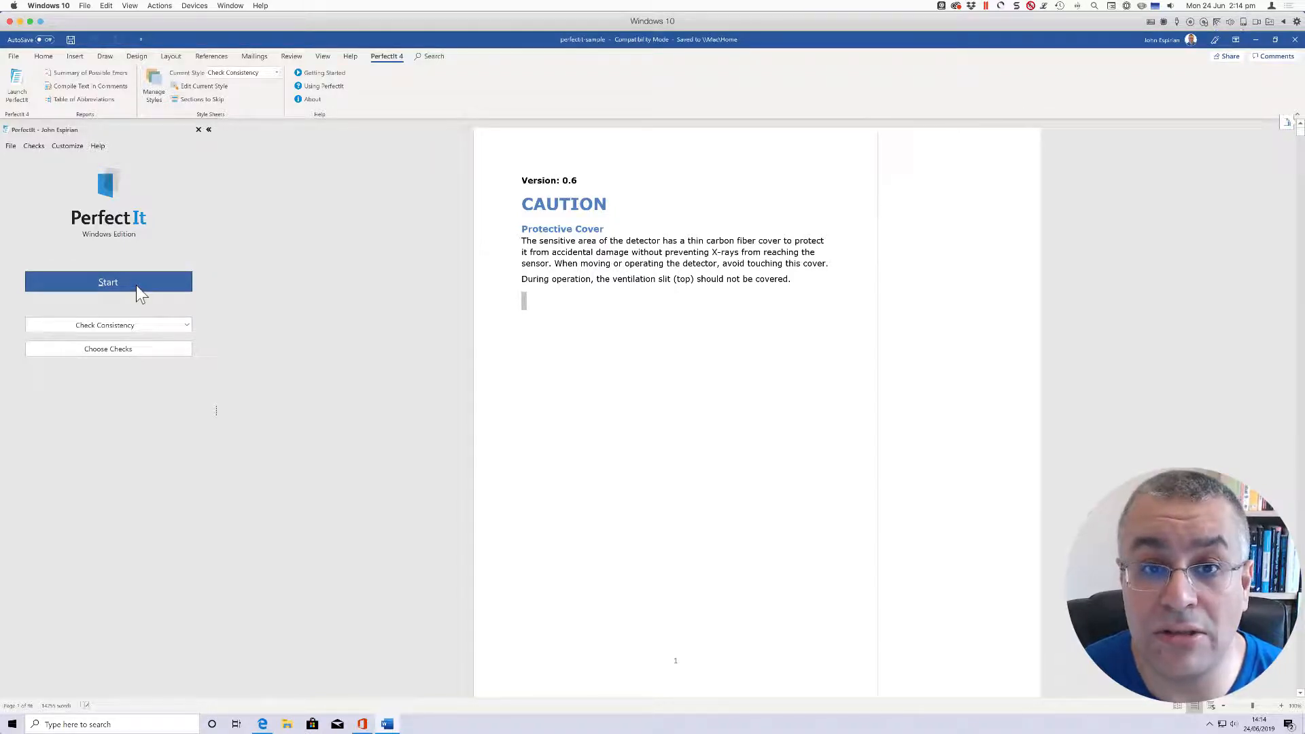
Start the PerfectIt consistency check on the document
click(109, 281)
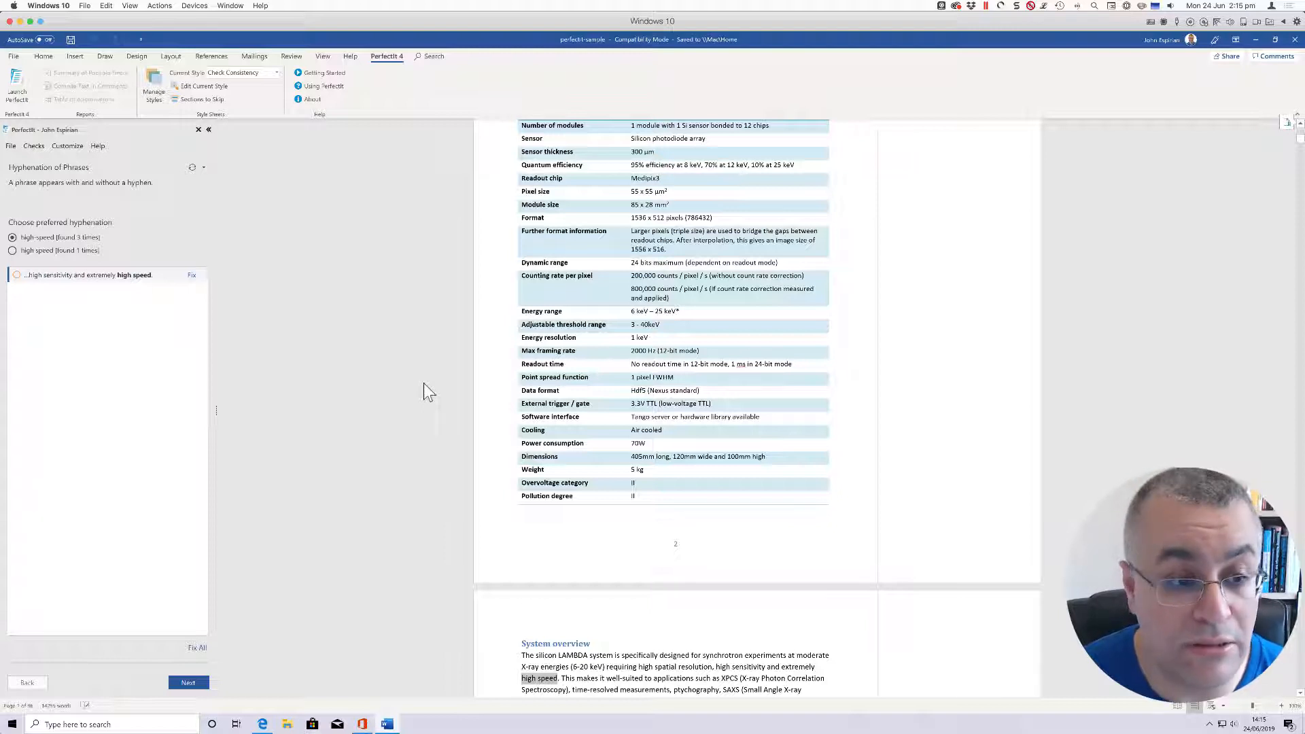
mouse_move(432, 365)
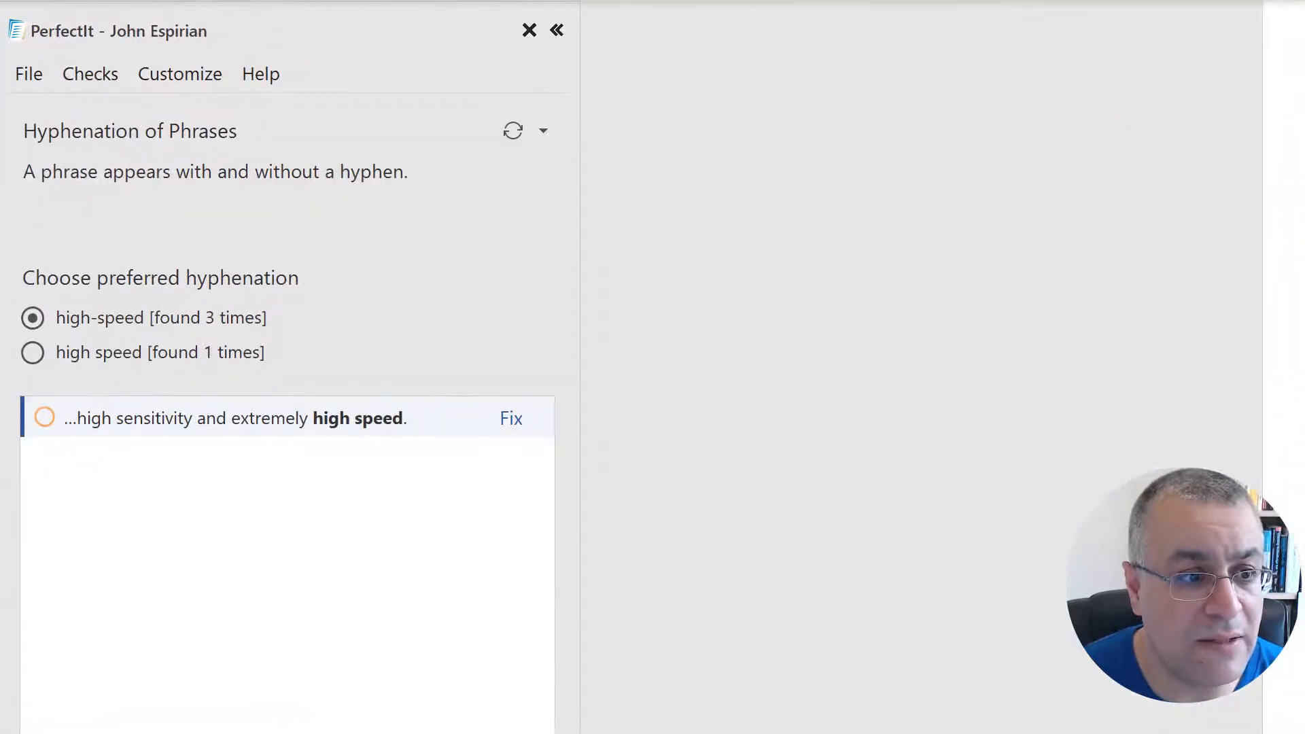
mouse_move(922, 597)
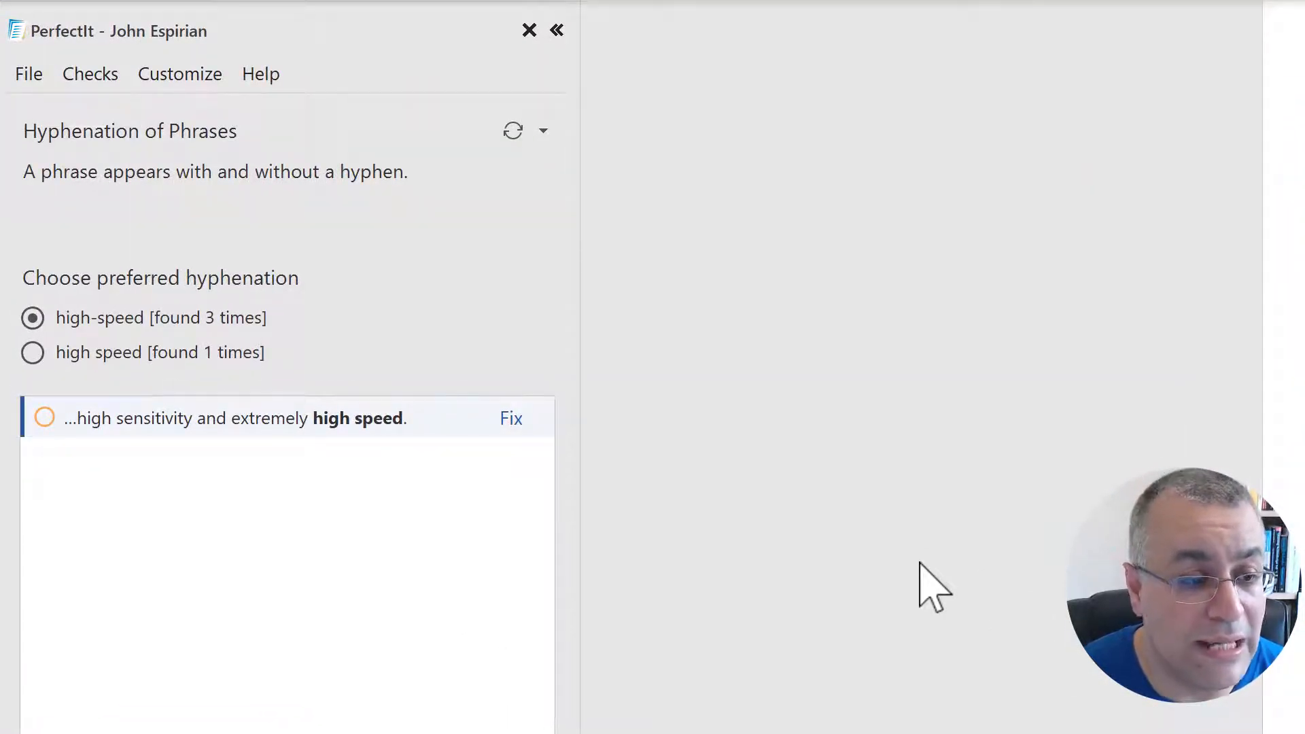
mouse_move(750, 444)
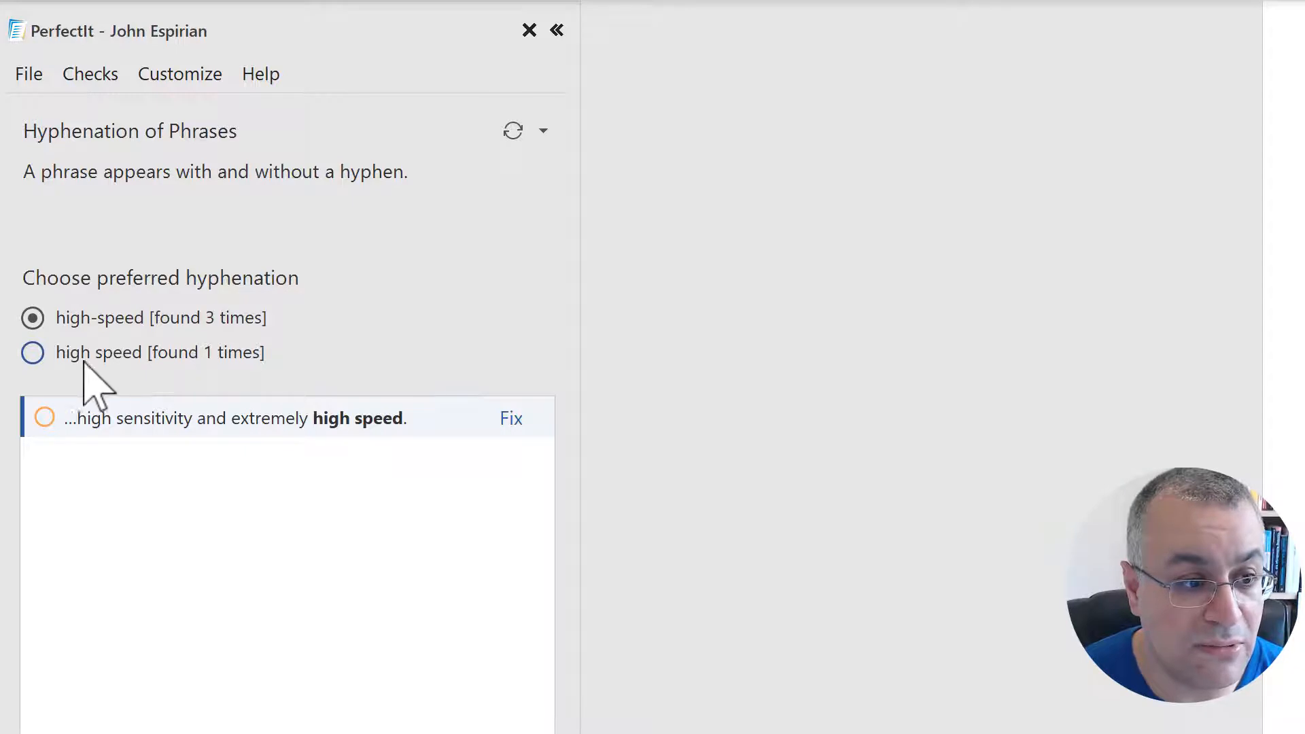
mouse_move(120, 385)
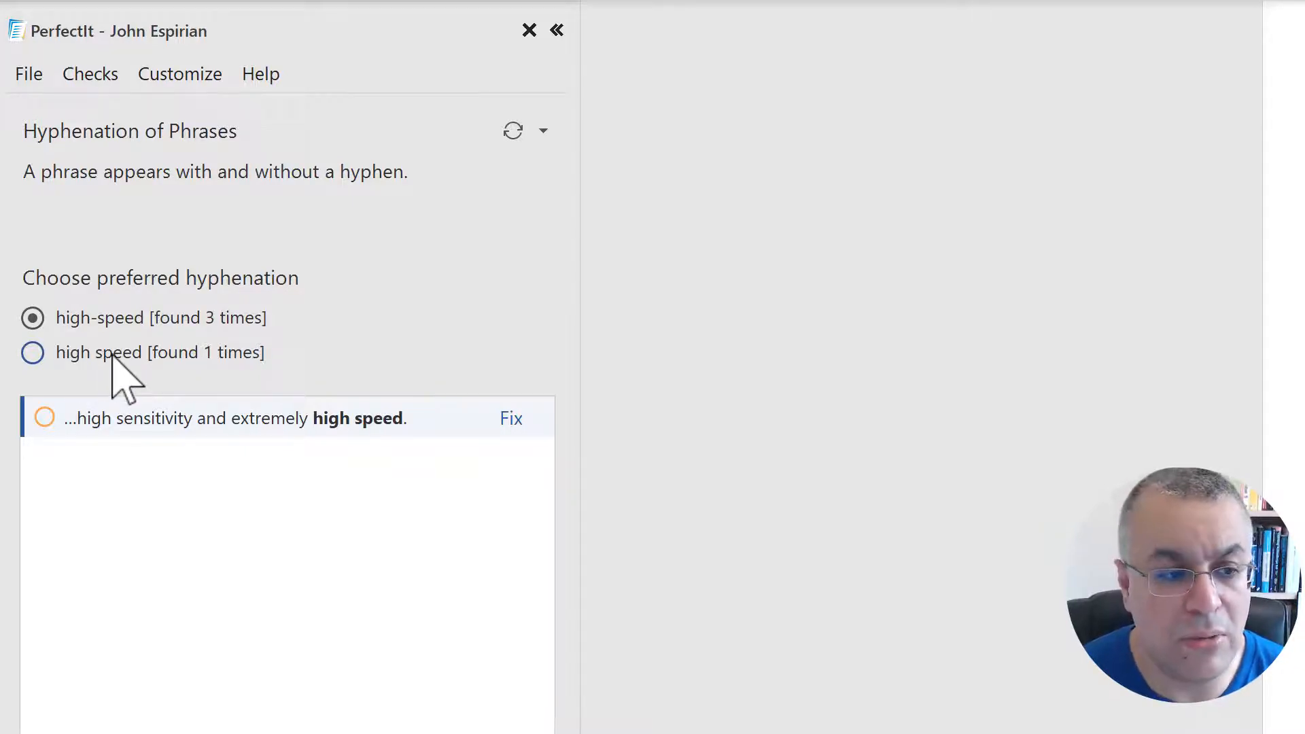
mouse_move(377, 370)
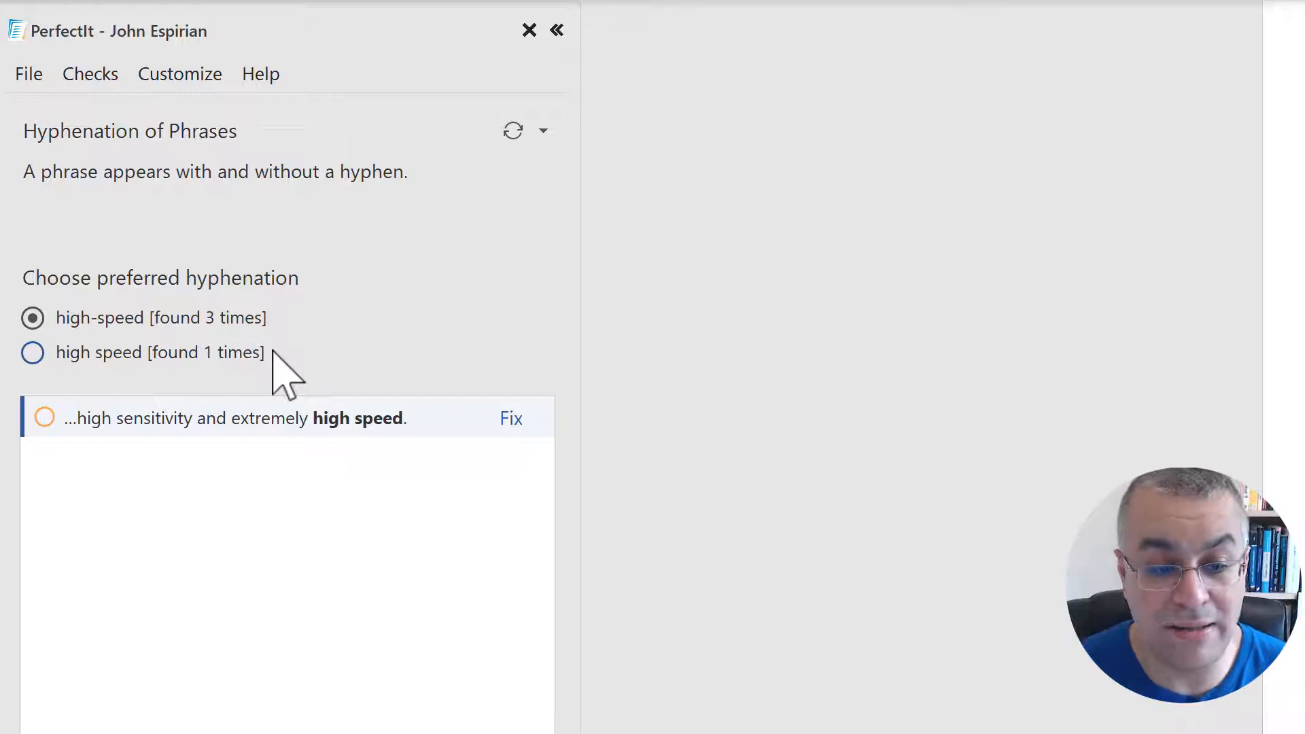
mouse_move(317, 378)
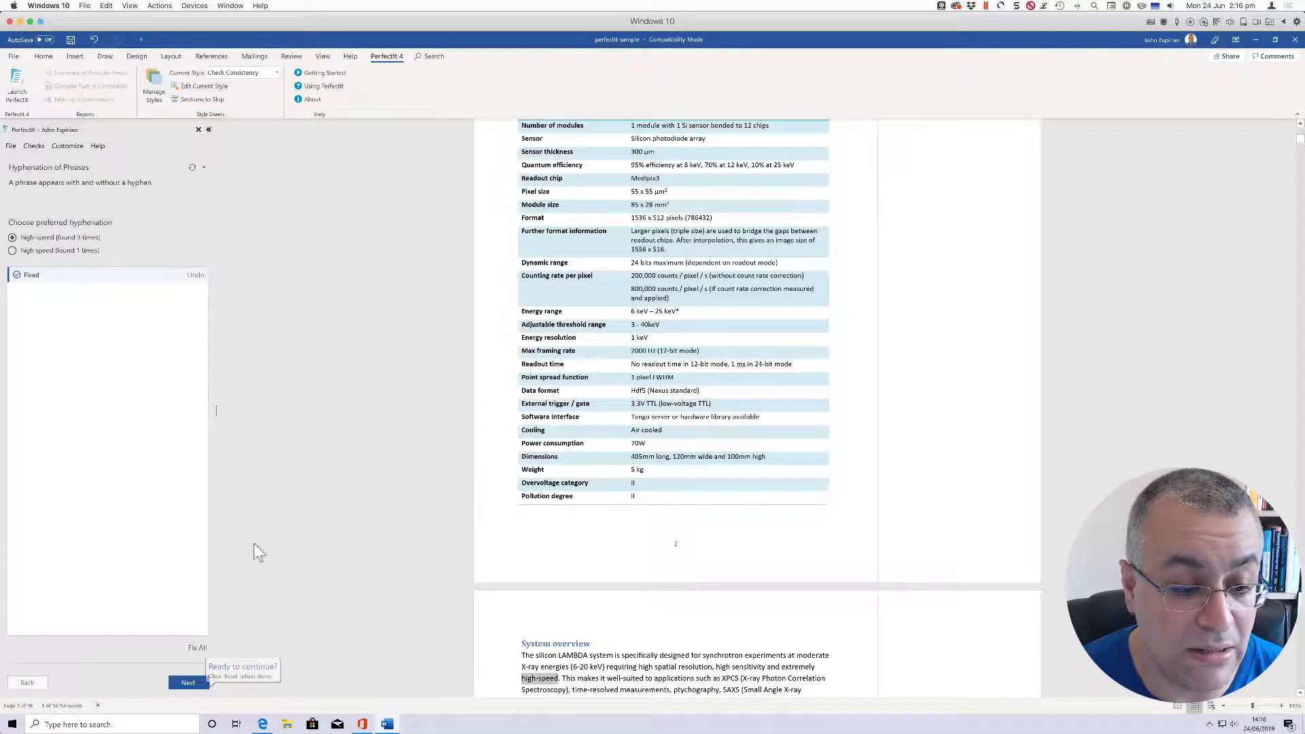
Move to the next issue, prefer "high-frame-rate" and hyphenate the high frame rates occurrence
click(189, 682)
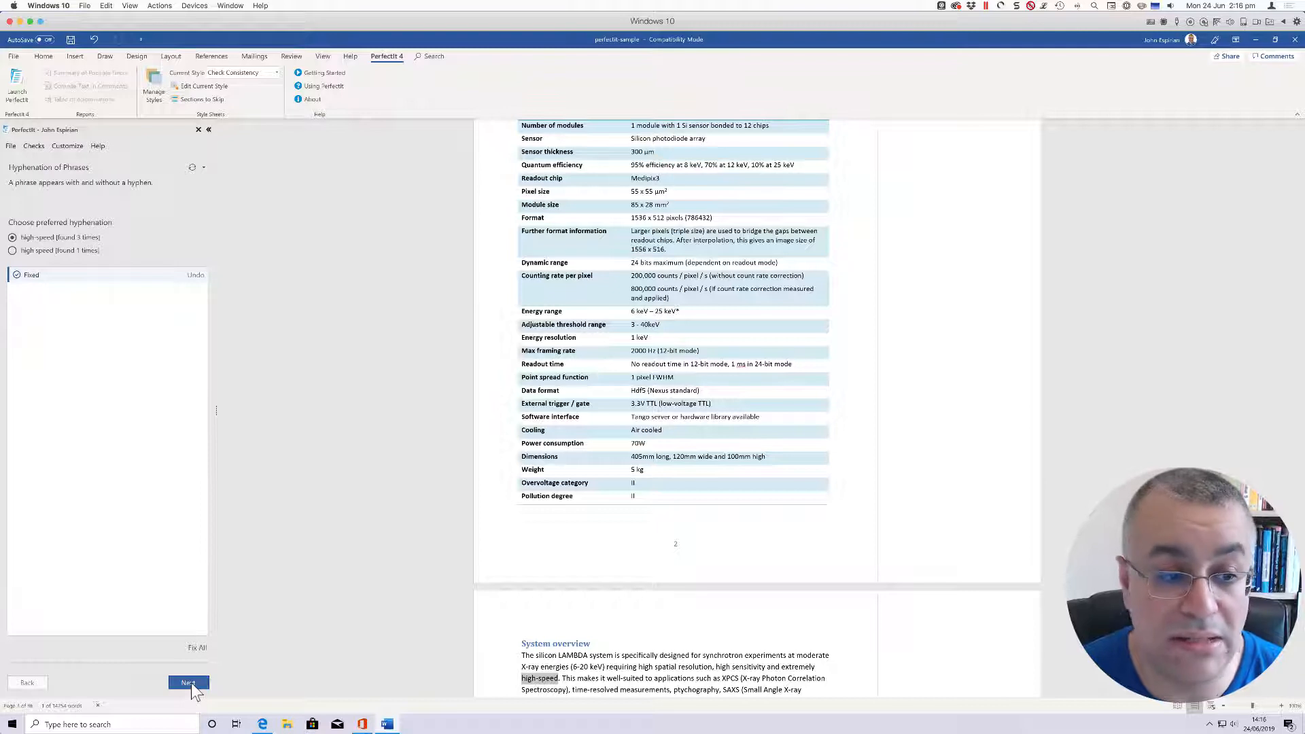
click(187, 683)
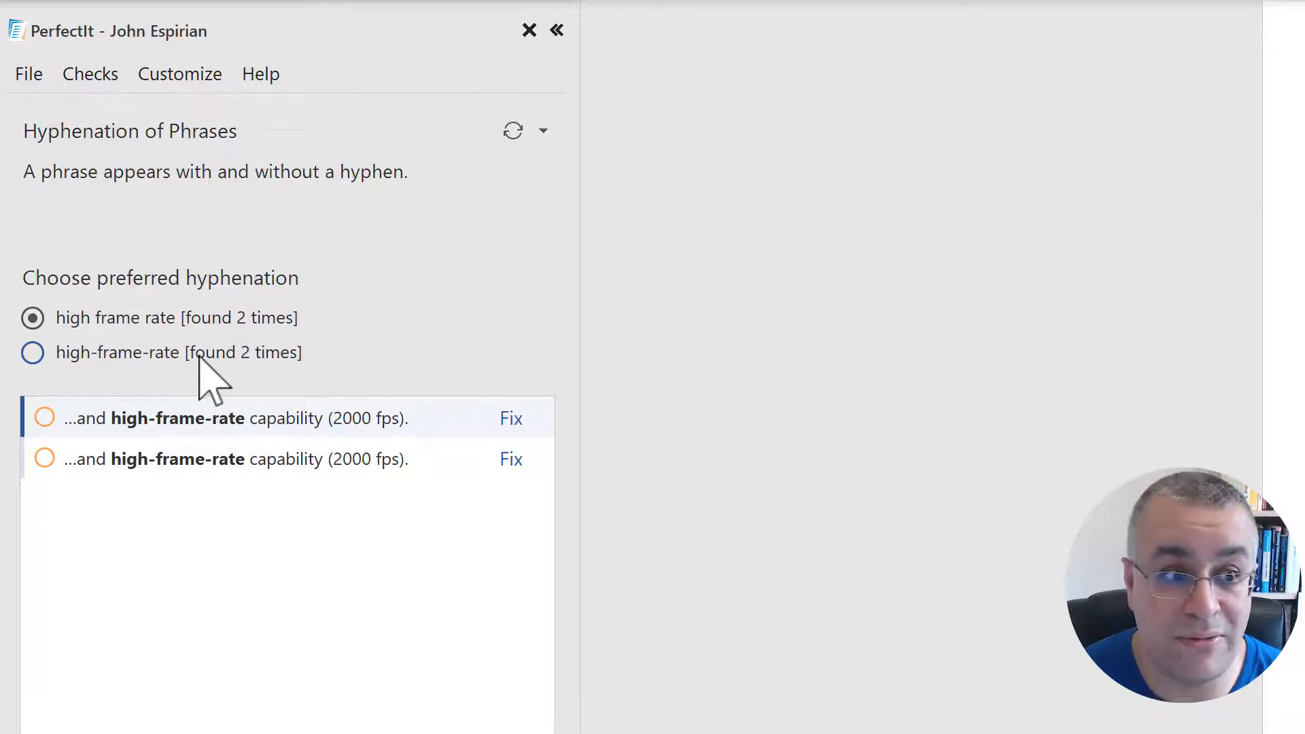
mouse_move(367, 446)
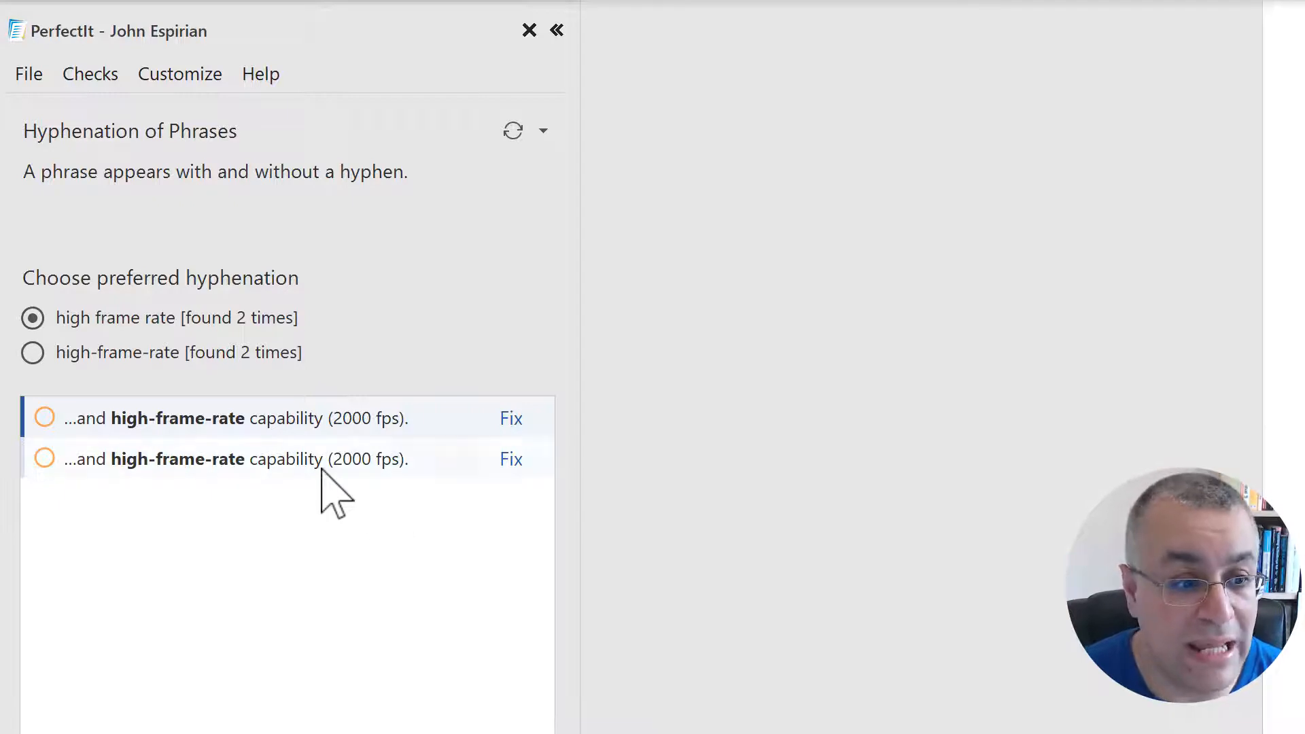
mouse_move(252, 486)
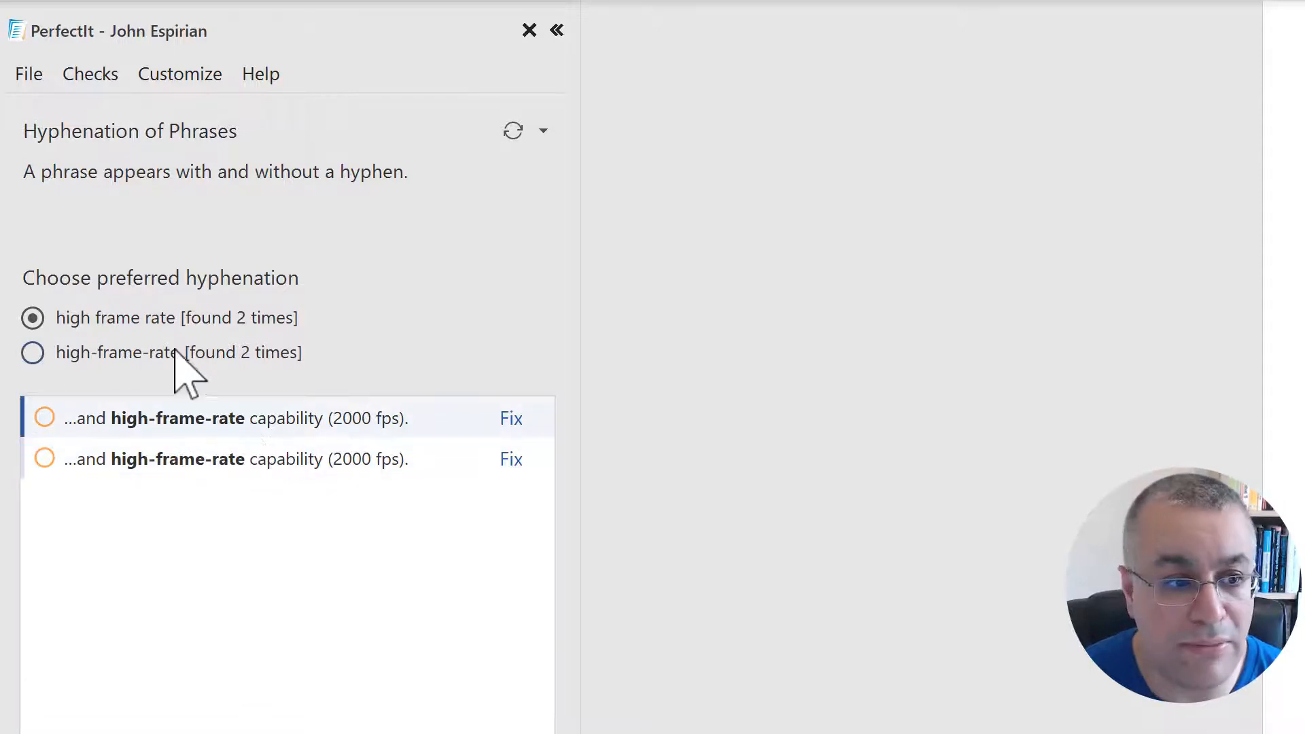
click(32, 353)
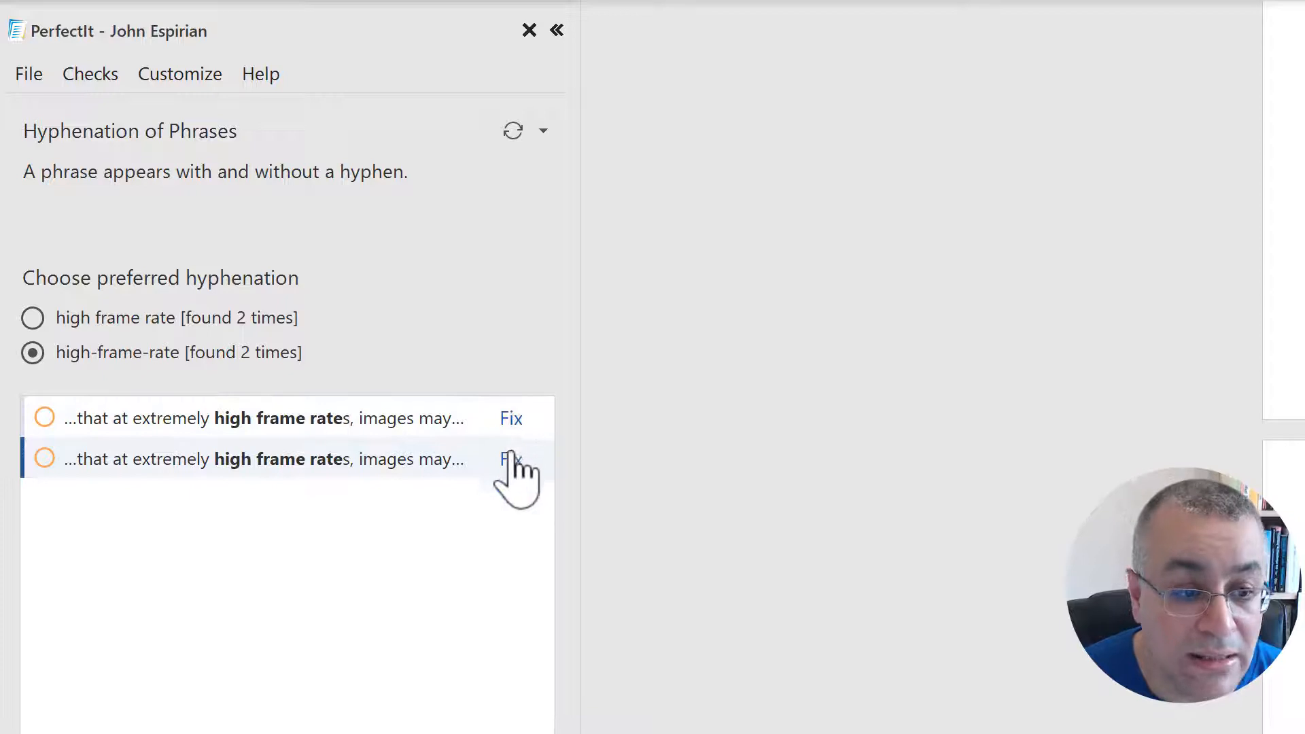
click(511, 460)
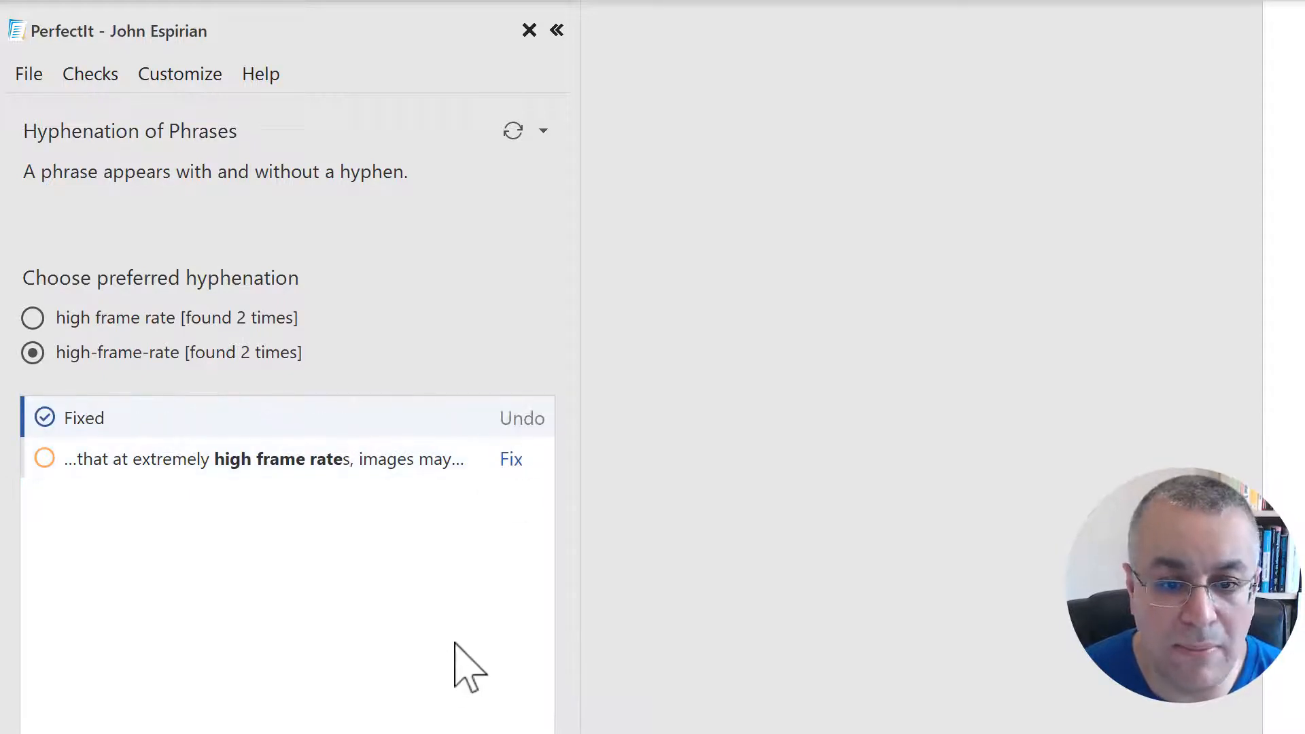
mouse_move(479, 546)
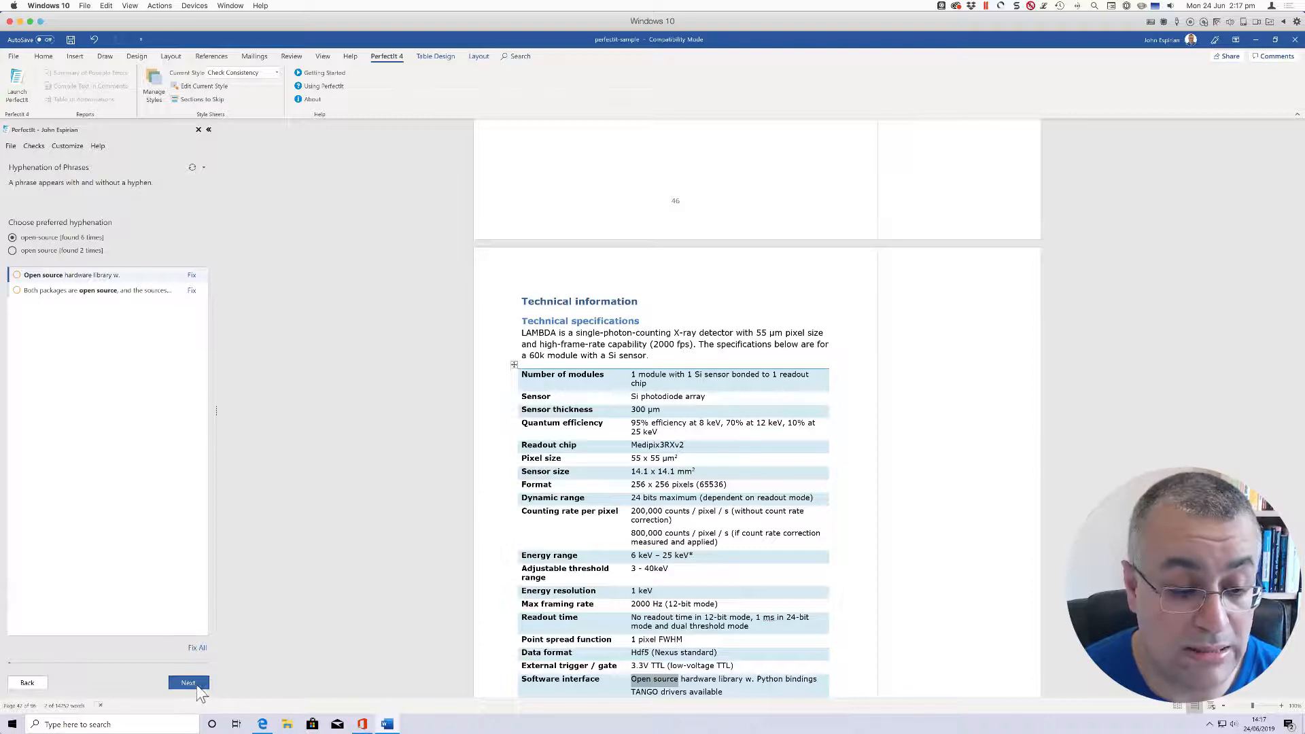
Skip the open source hyphenation issue and change "color" to the preferred "colour"
click(187, 682)
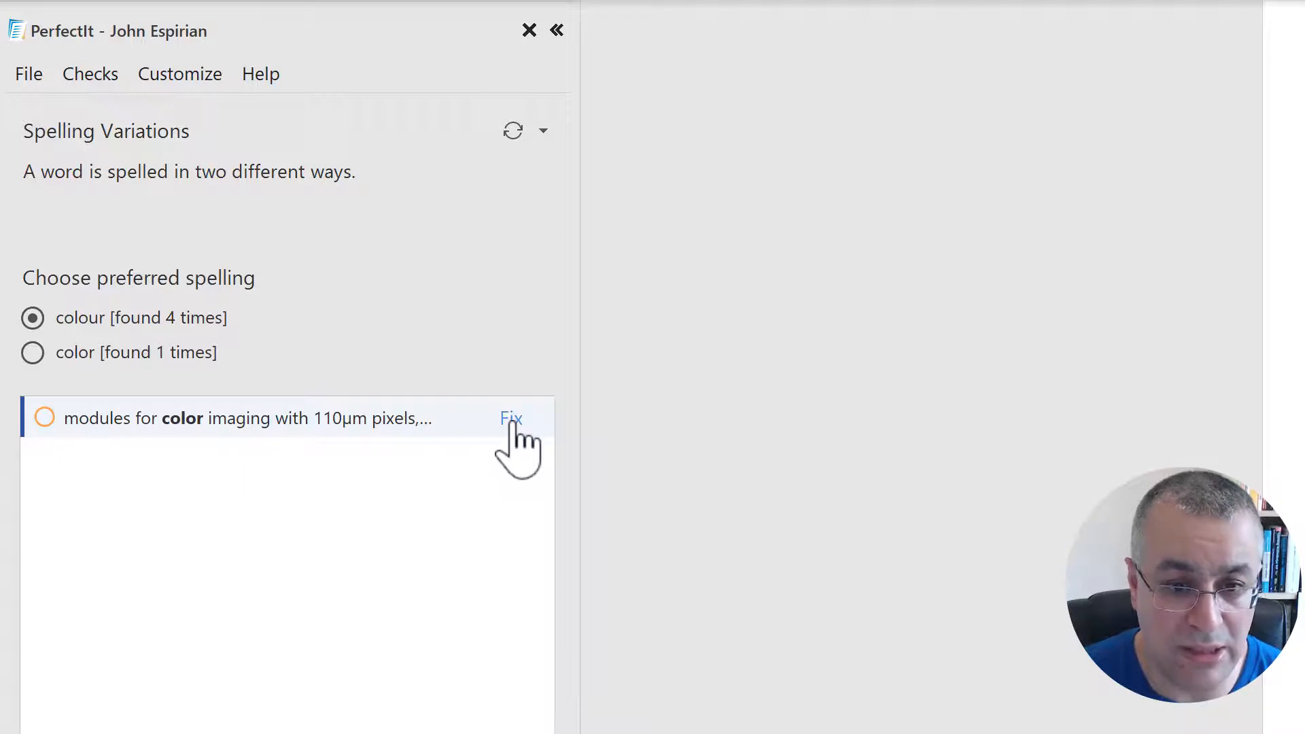
click(512, 419)
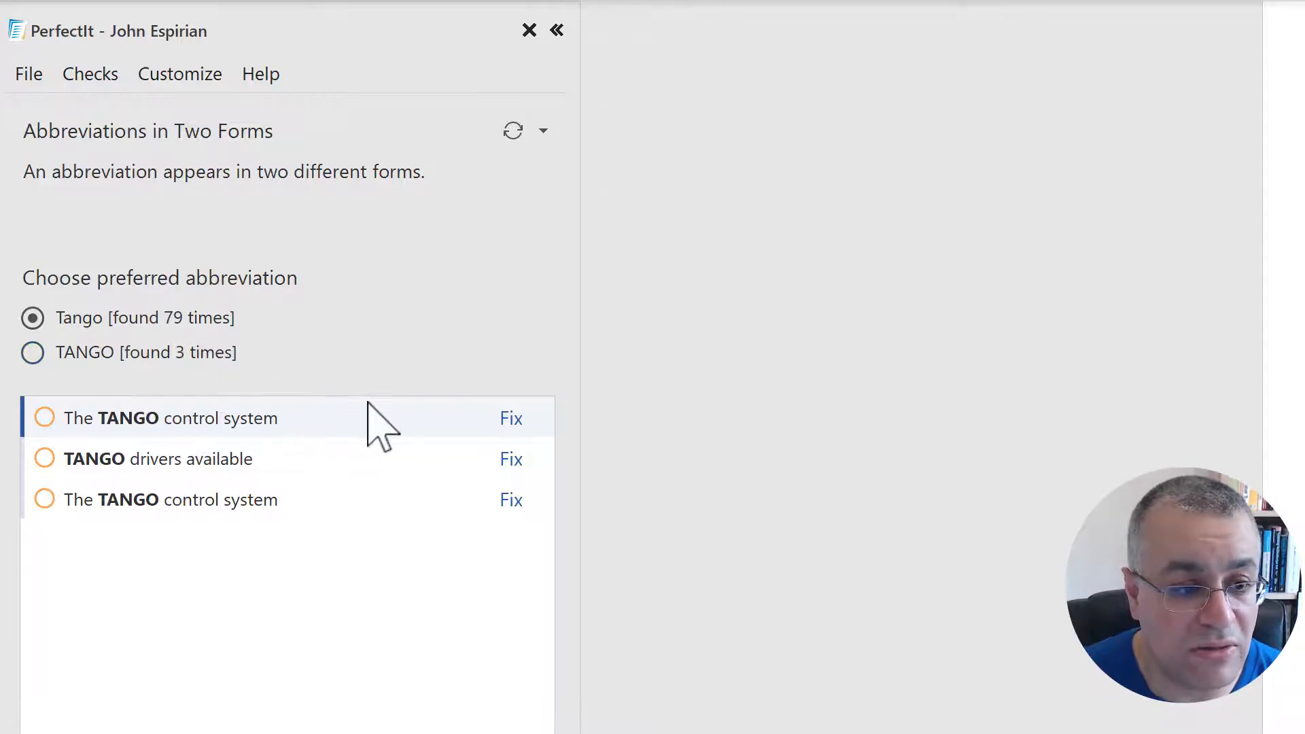
Change the three TANGO occurrences, including TANGO drivers and The TANGO control system, to Tango
click(511, 418)
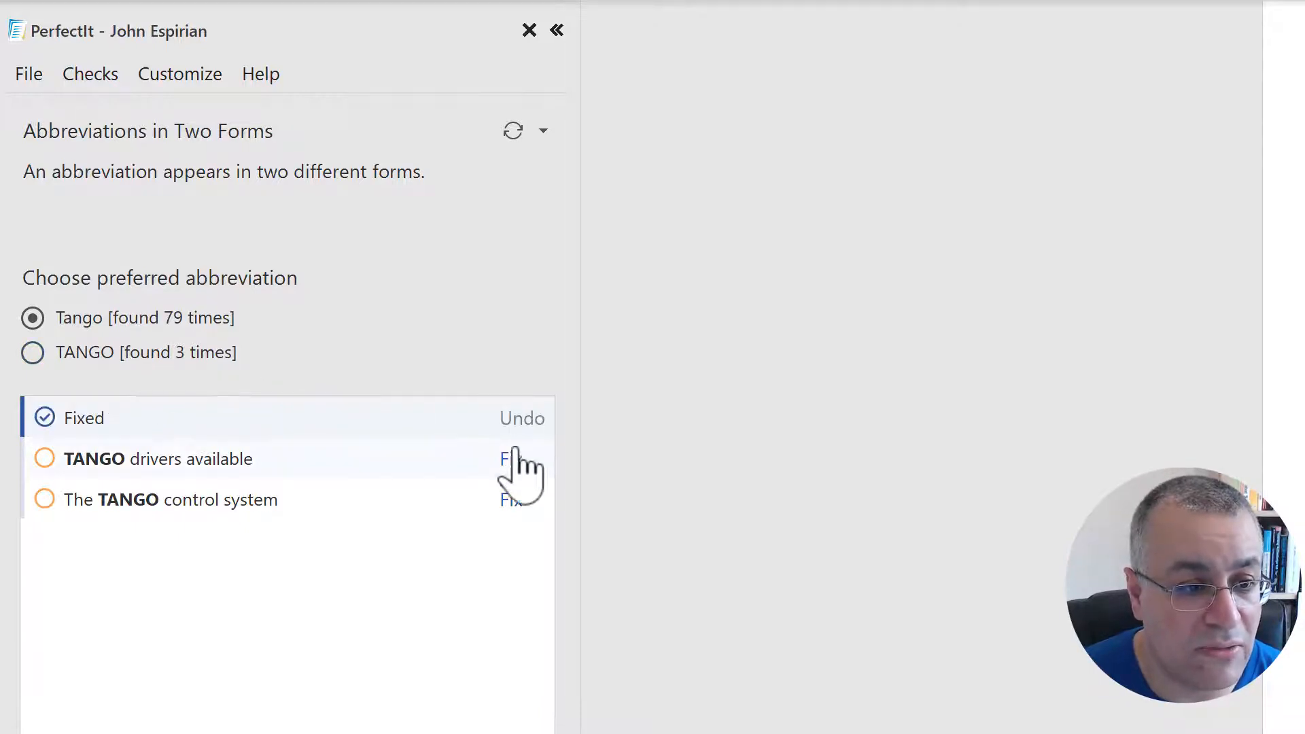
click(511, 459)
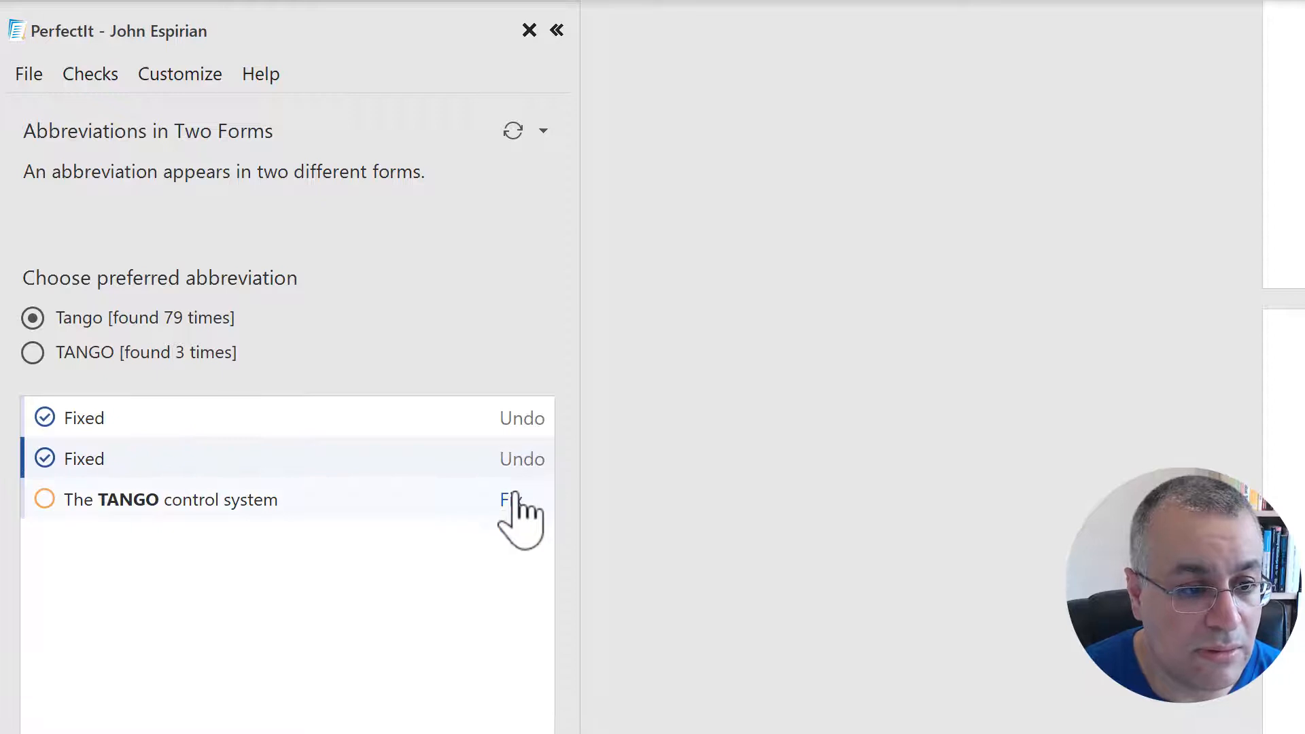
click(511, 501)
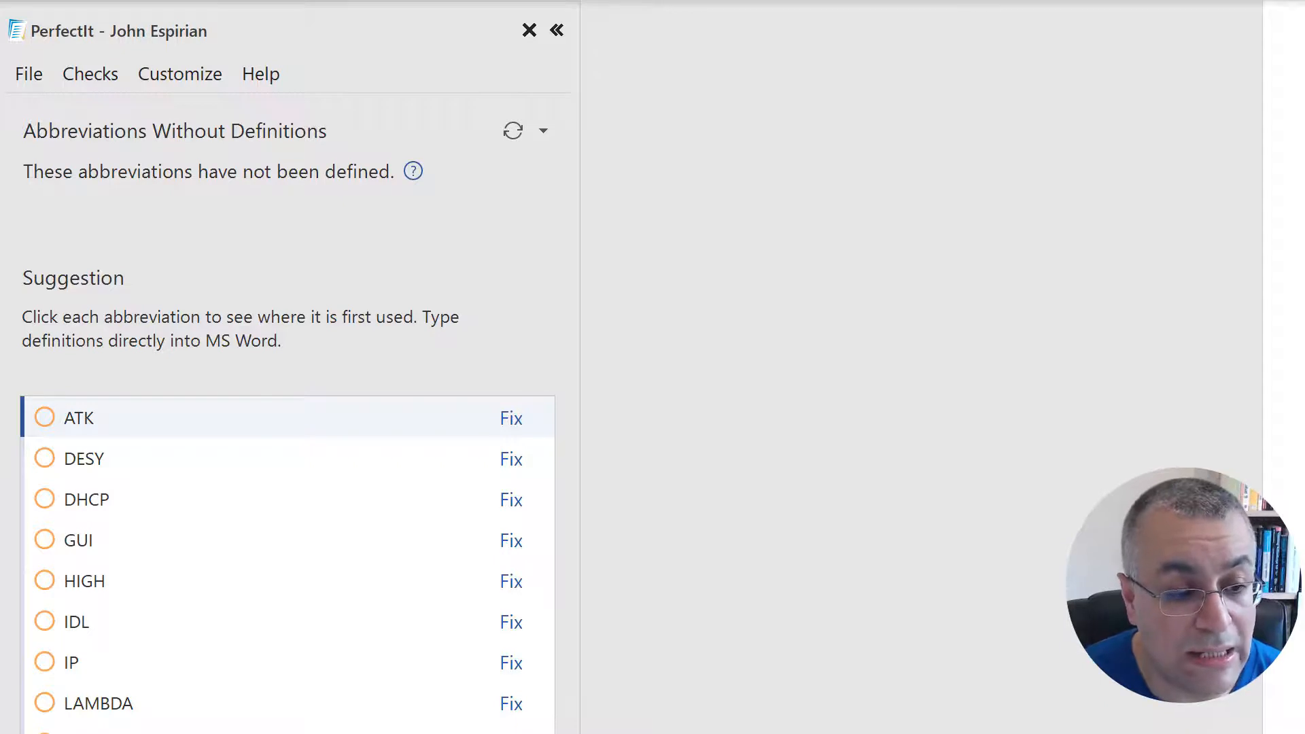
Scroll through the undefined abbreviations list down to entries like LEMO, MAC, ROI and RUNNING
scroll(down, 3)
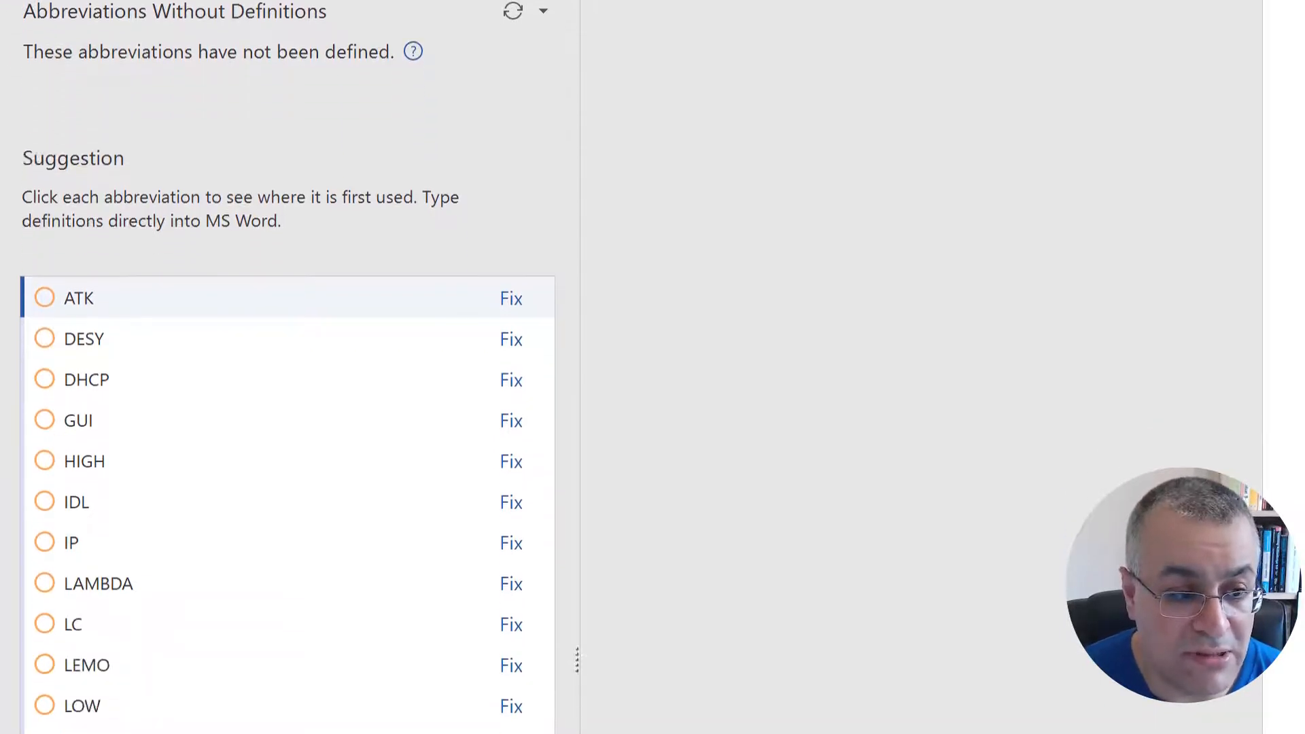
scroll(down, 3)
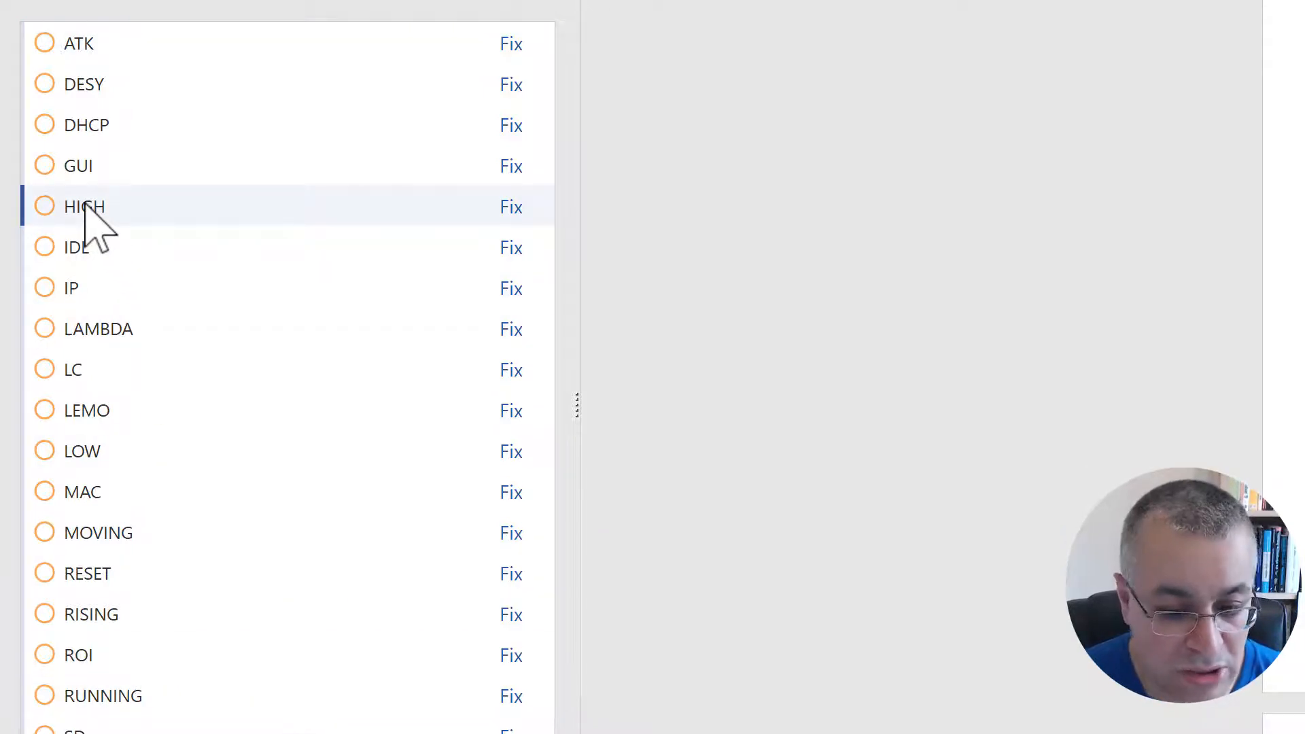
mouse_move(136, 231)
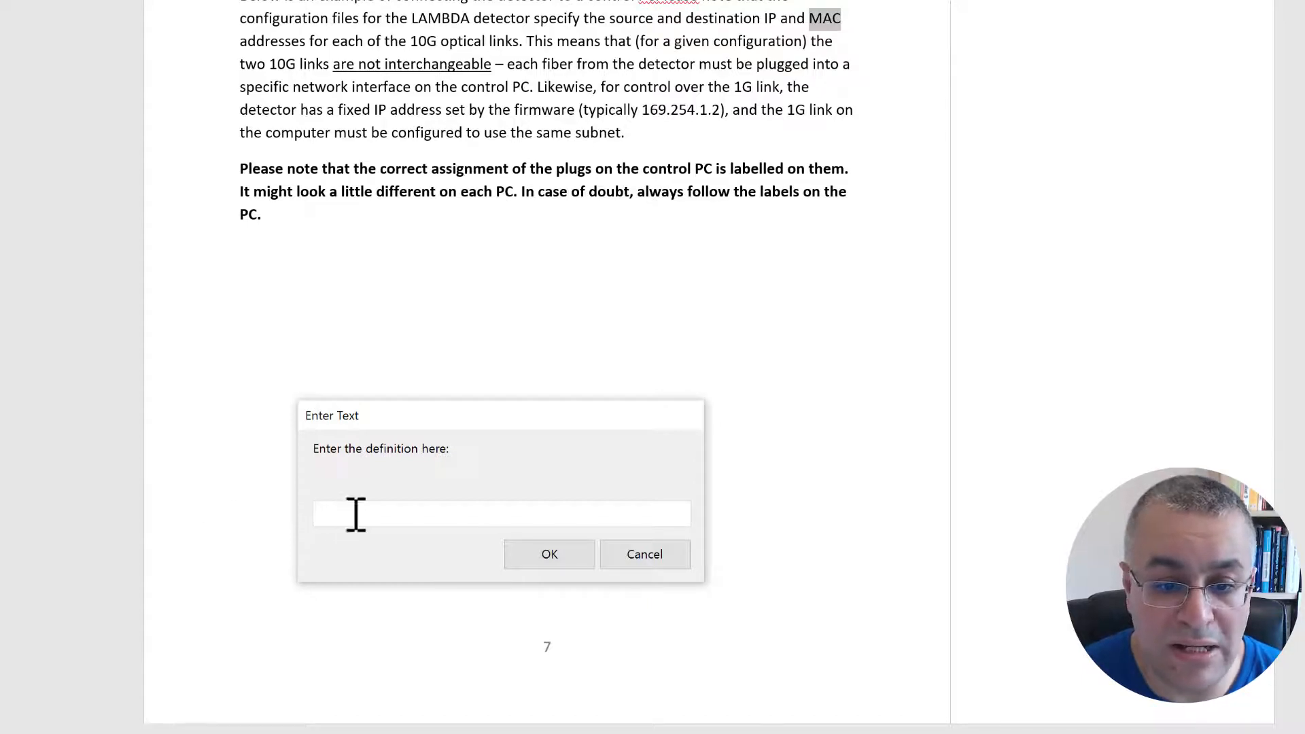
Enter Medium Access Control as the MAC definition and confirm it
text(Medium Access Control)
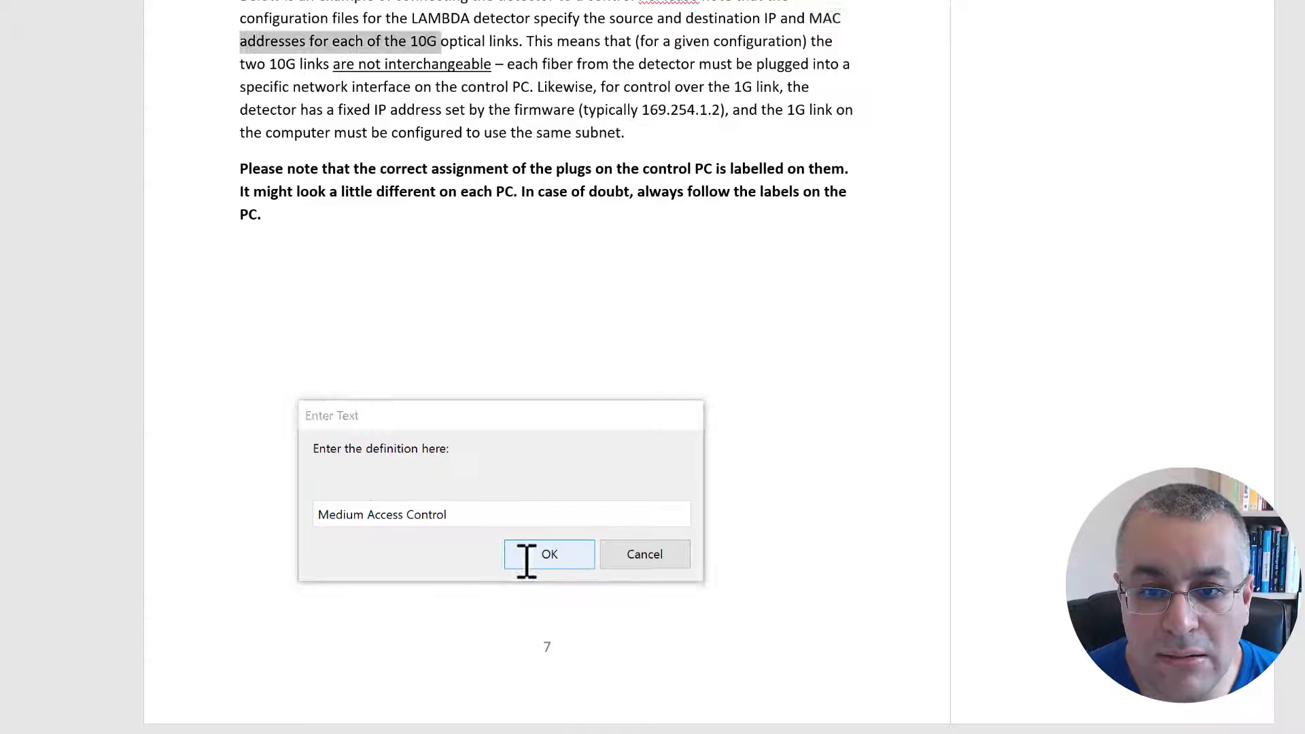
click(549, 555)
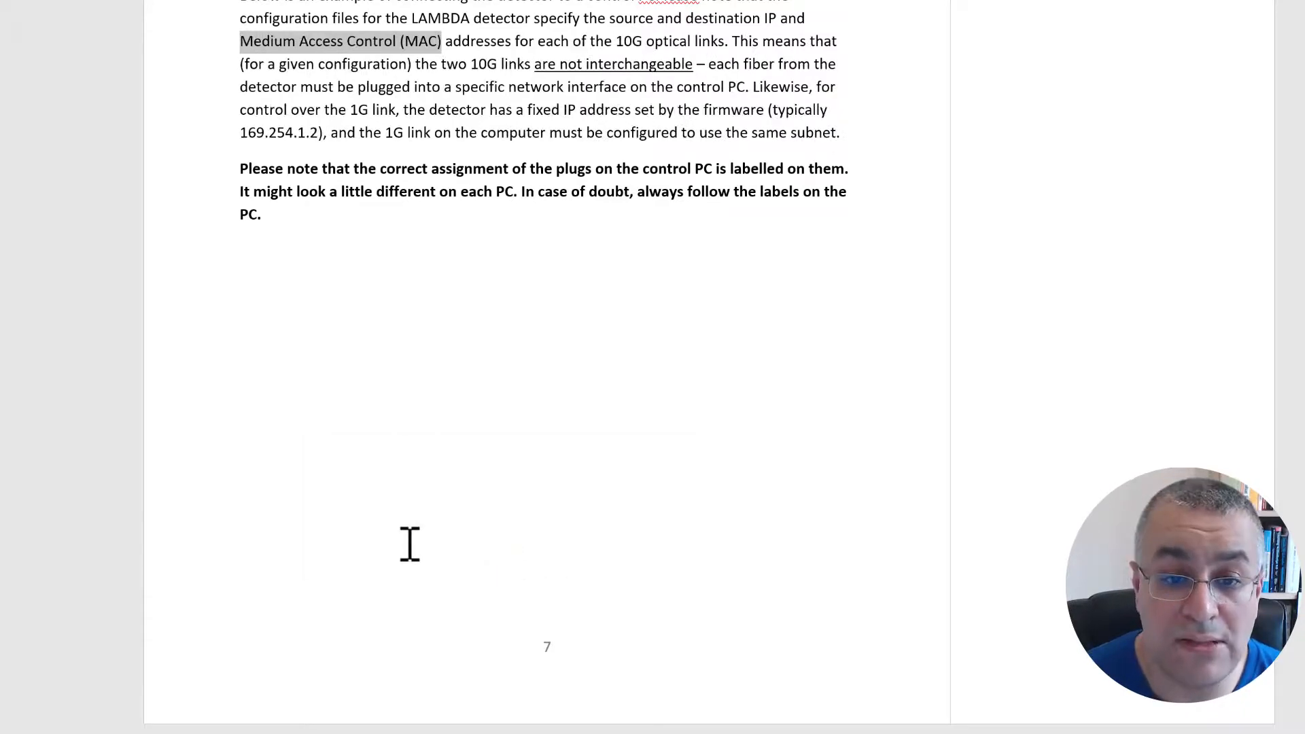
mouse_move(409, 426)
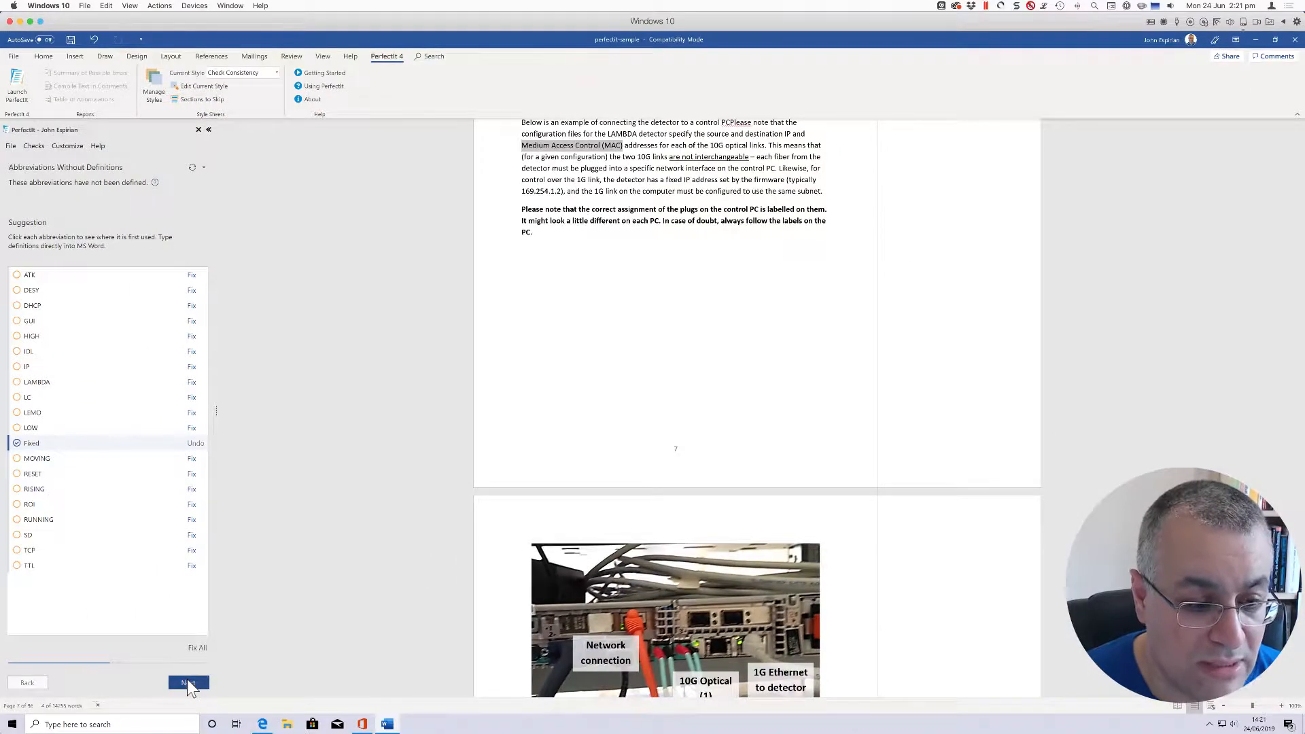
Reach Capitalization of Headings and put the Protective Cover heading in sentence case
click(187, 683)
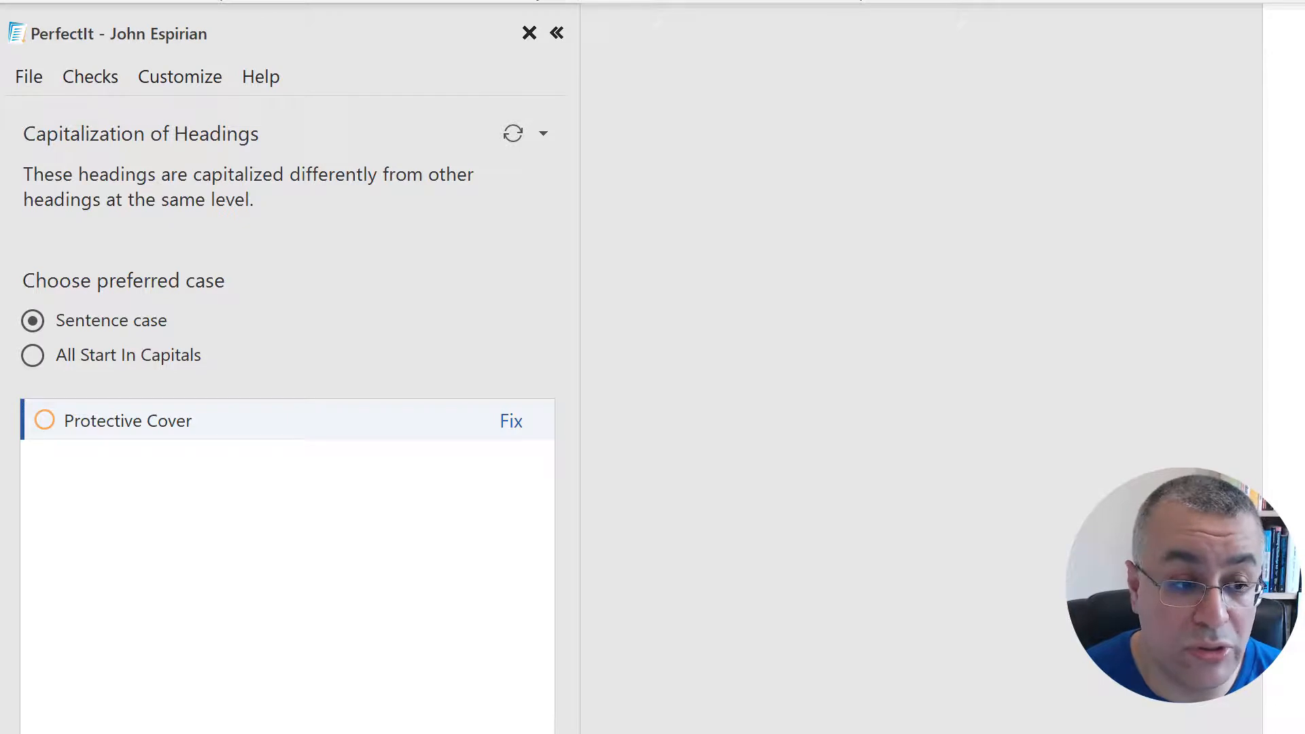
mouse_move(175, 515)
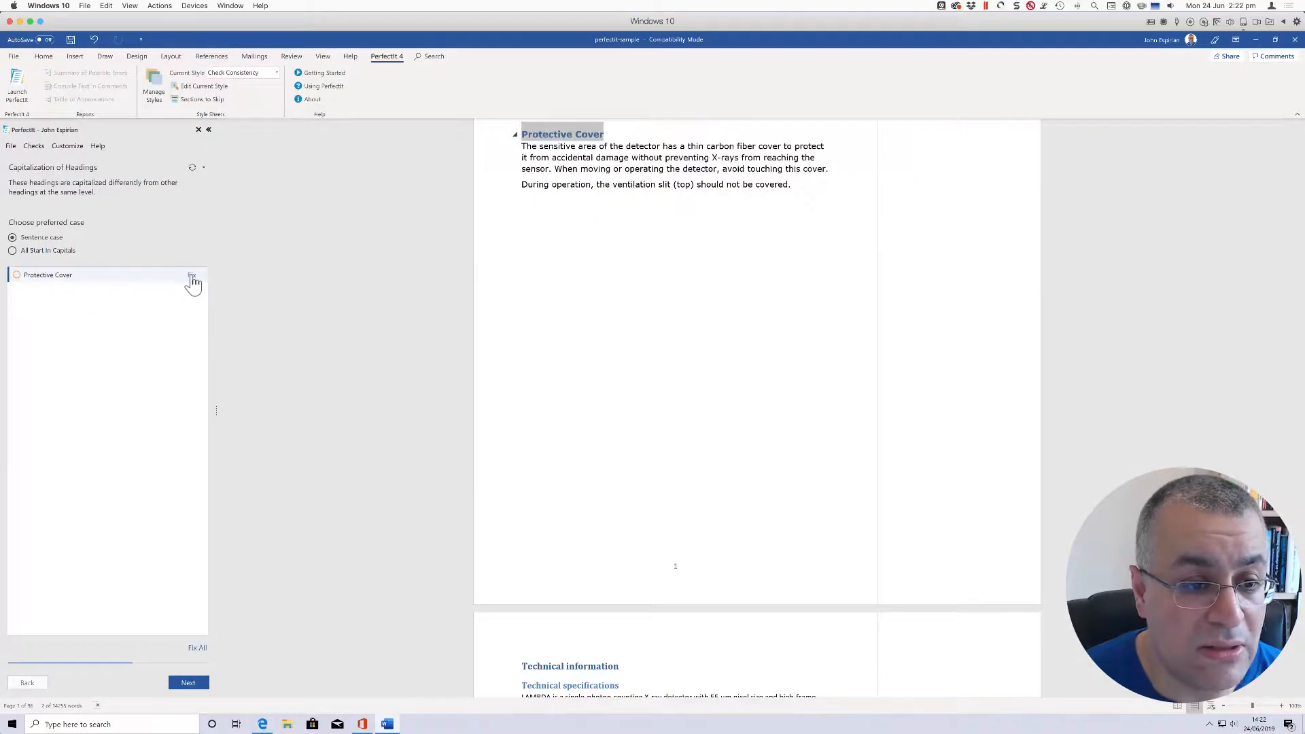
click(193, 277)
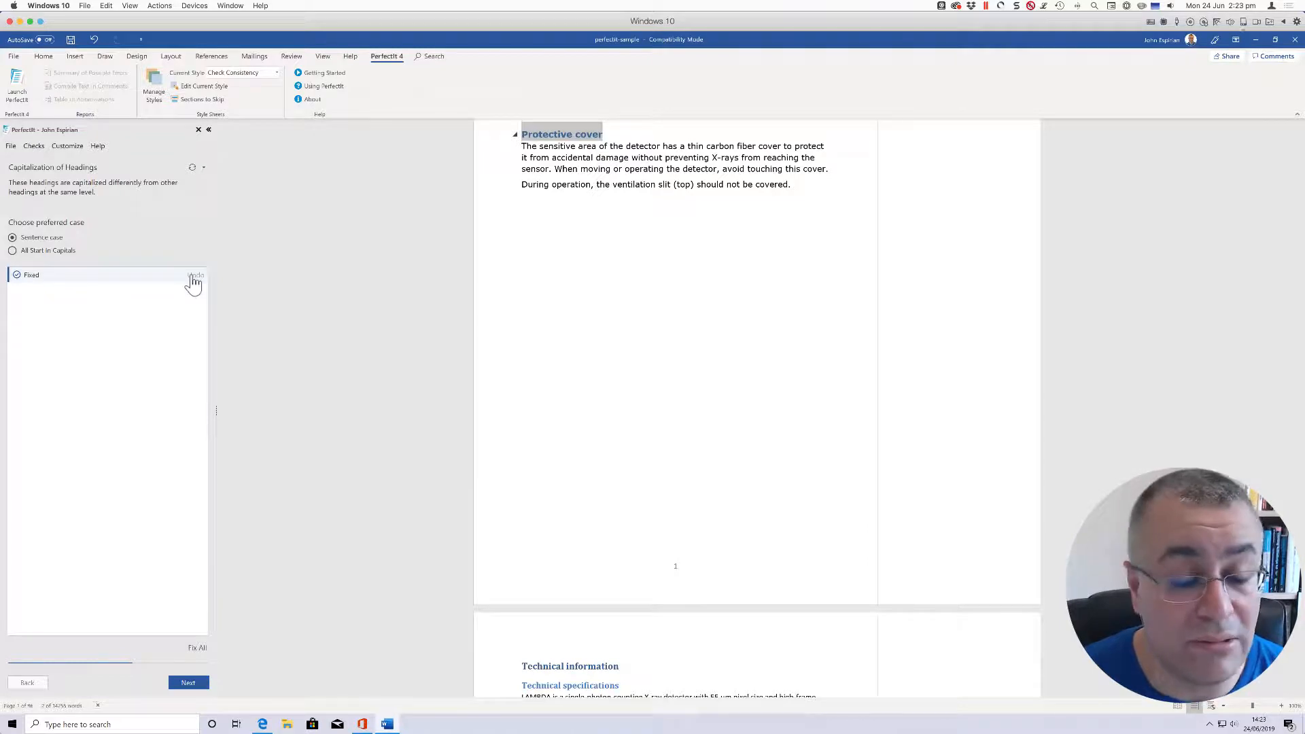
mouse_move(183, 569)
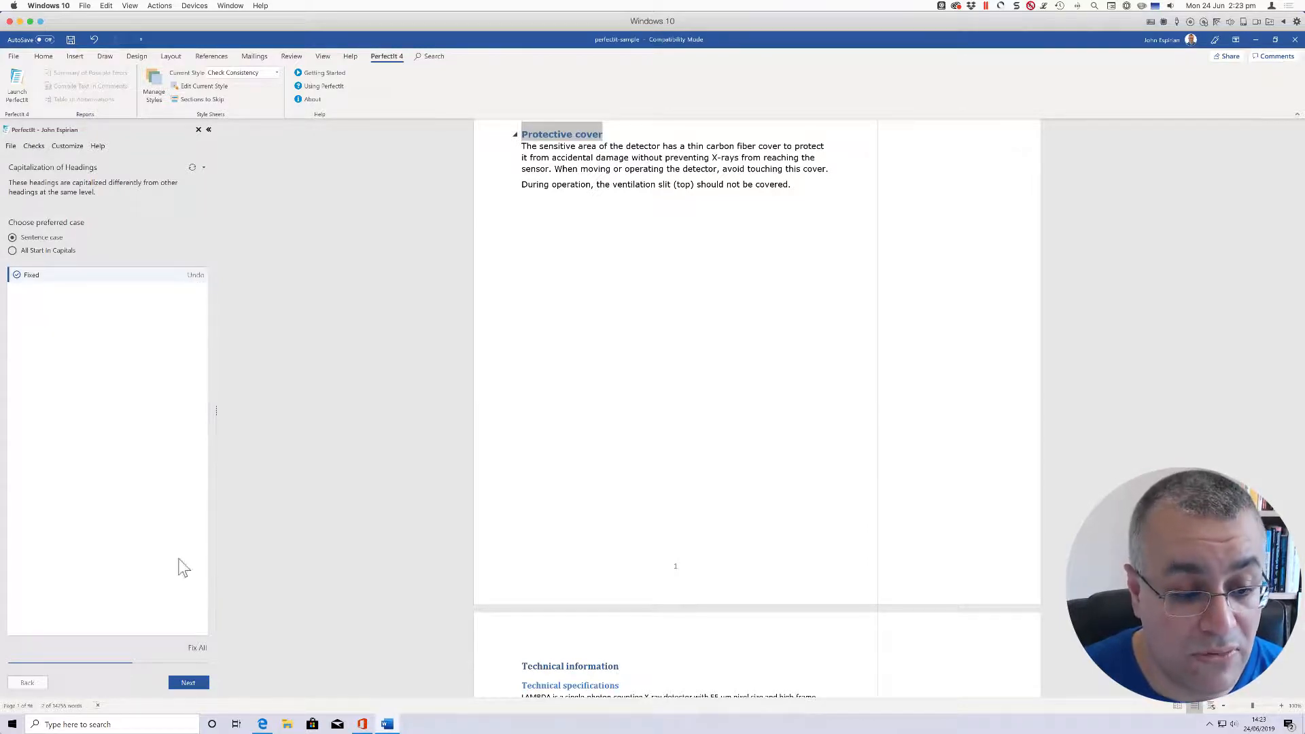
click(188, 683)
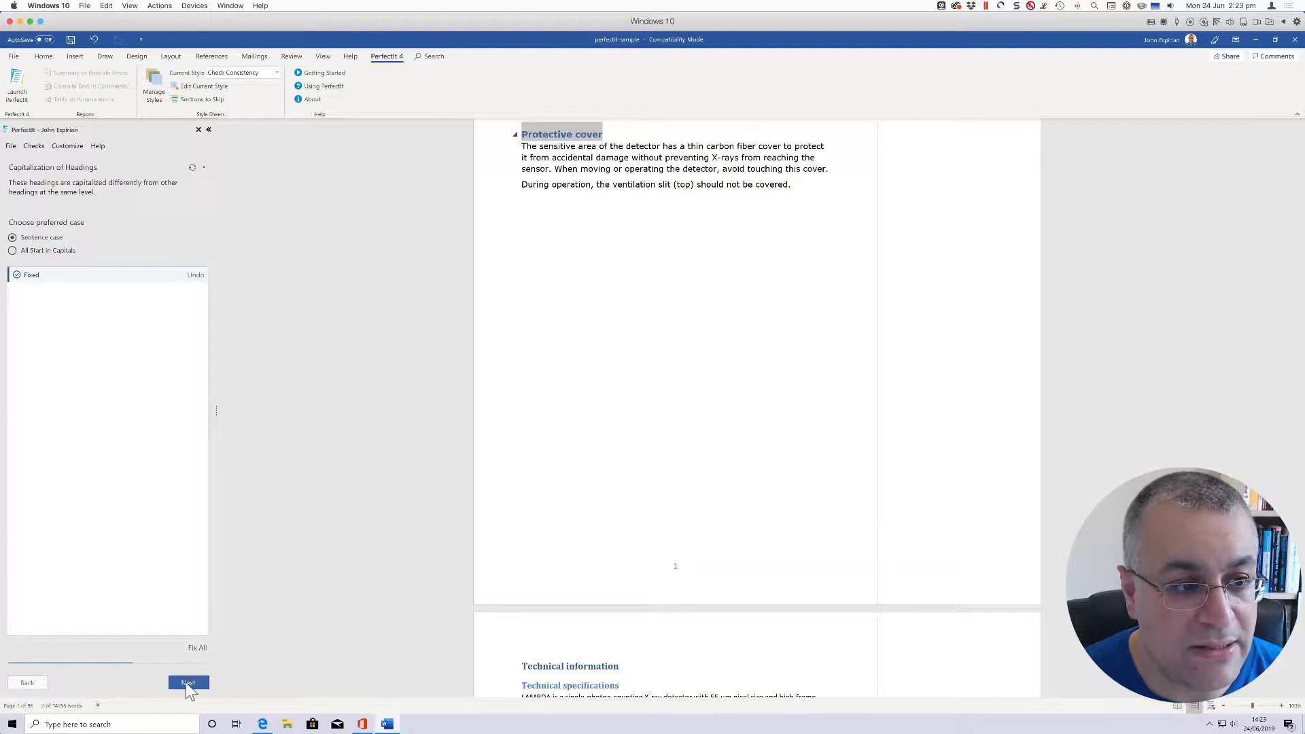
Go to Finalization Tasks and run the Update table of contents task
click(189, 682)
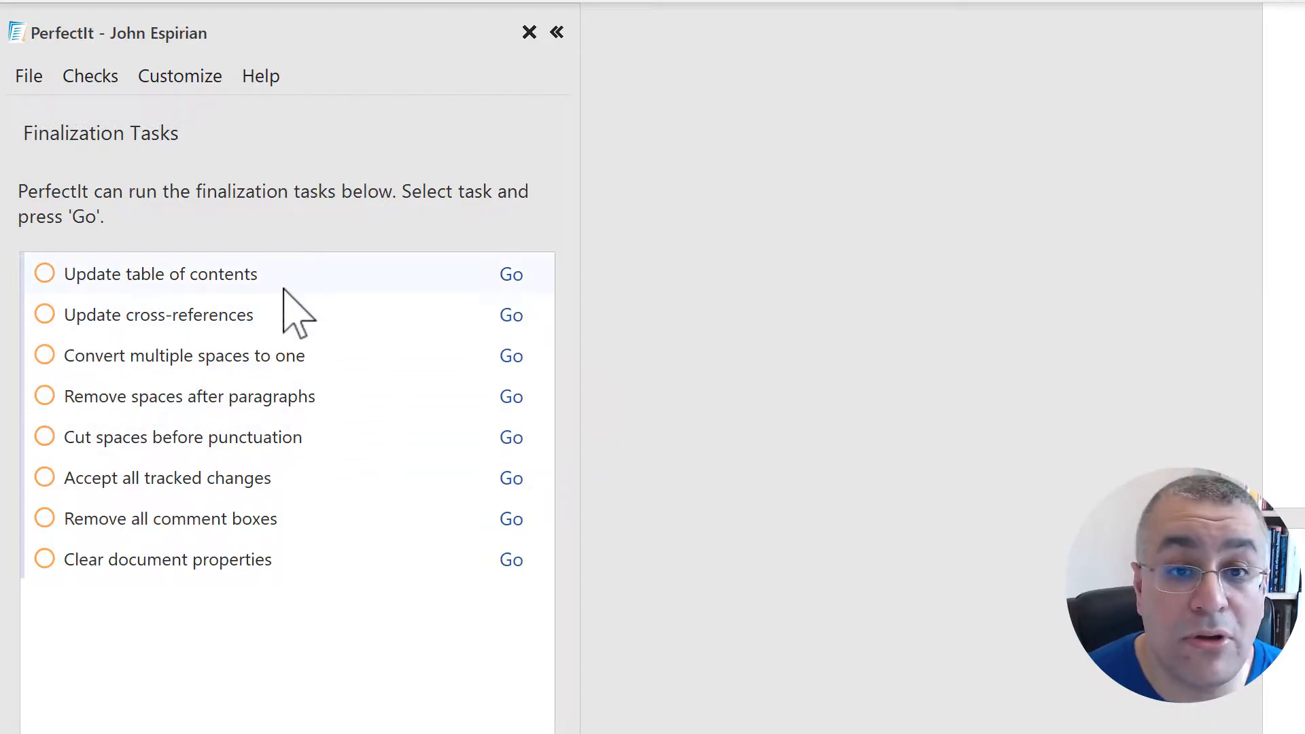
mouse_move(511, 281)
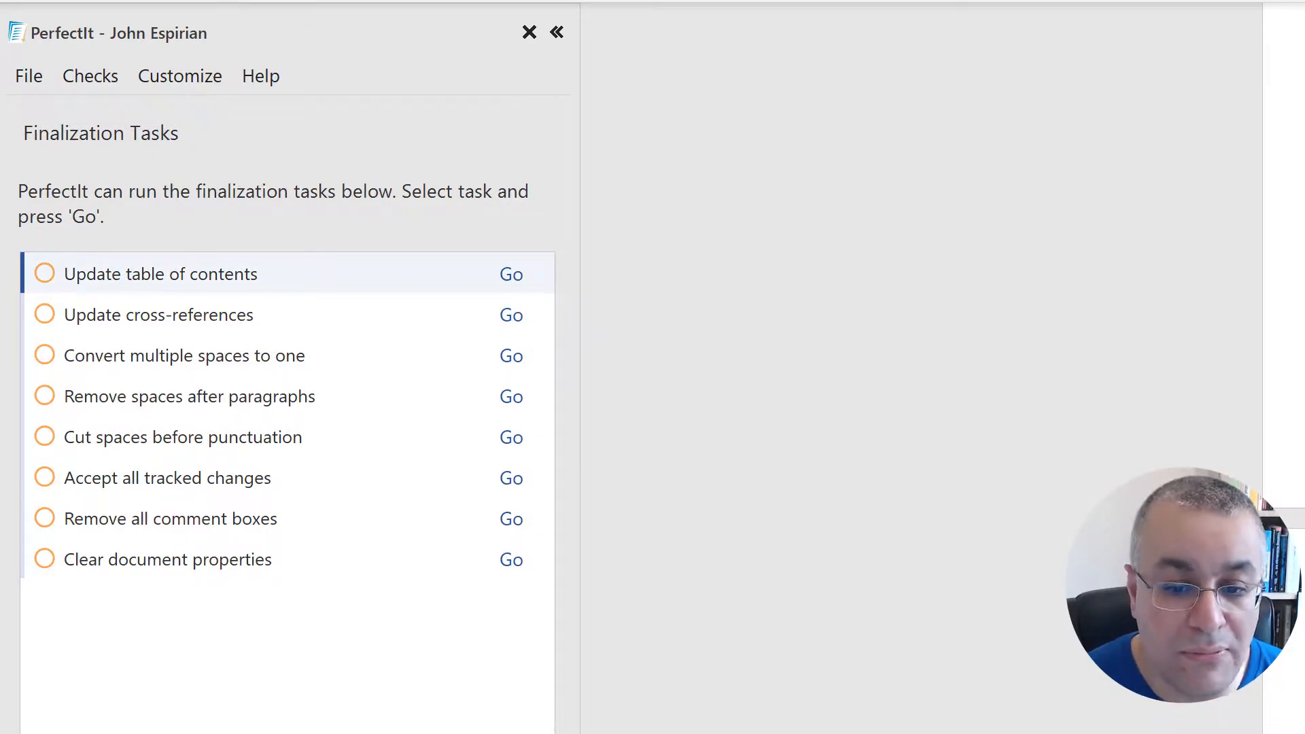
click(45, 275)
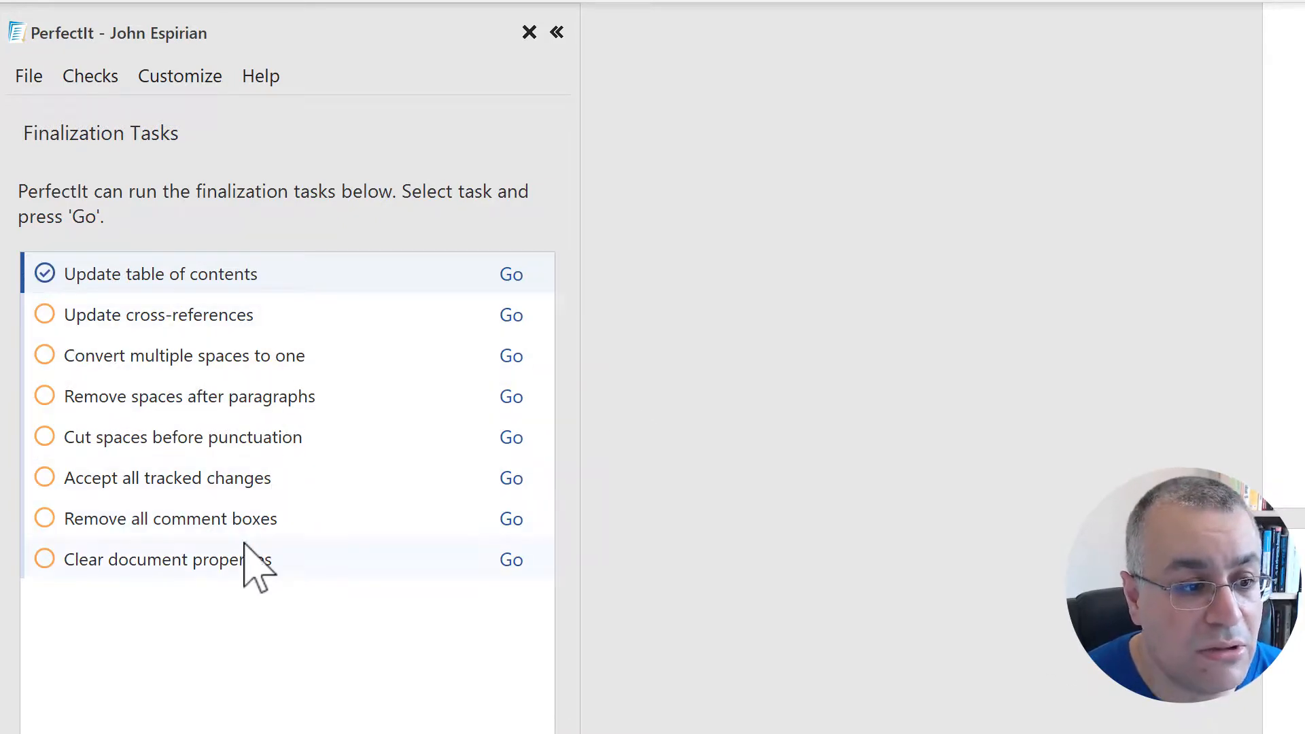
mouse_move(234, 517)
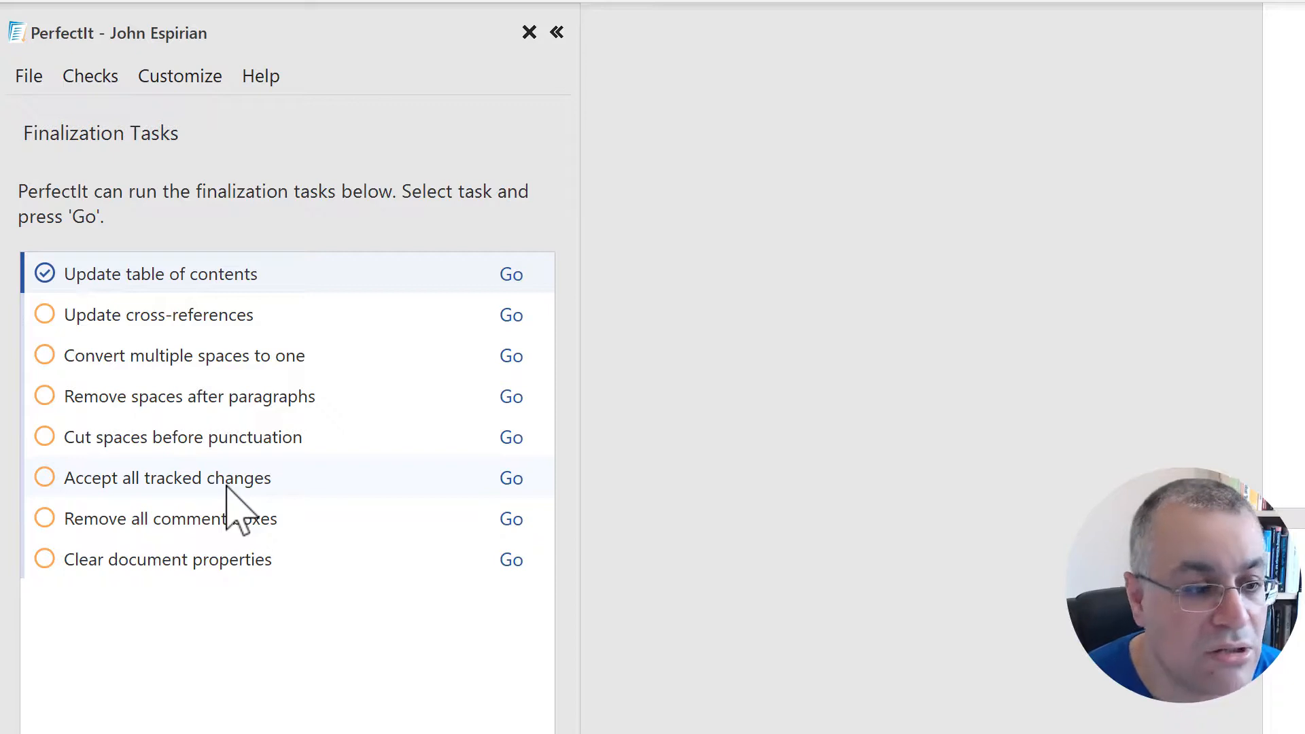
mouse_move(355, 457)
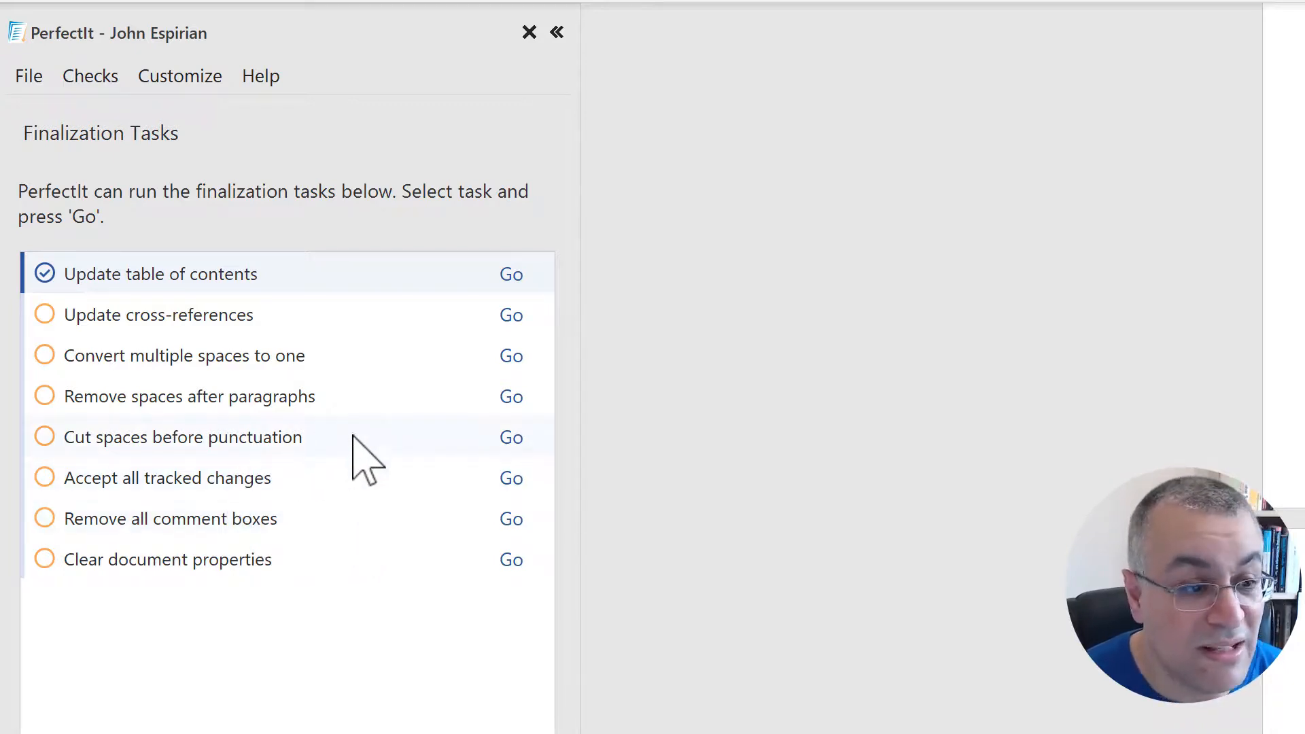
mouse_move(298, 441)
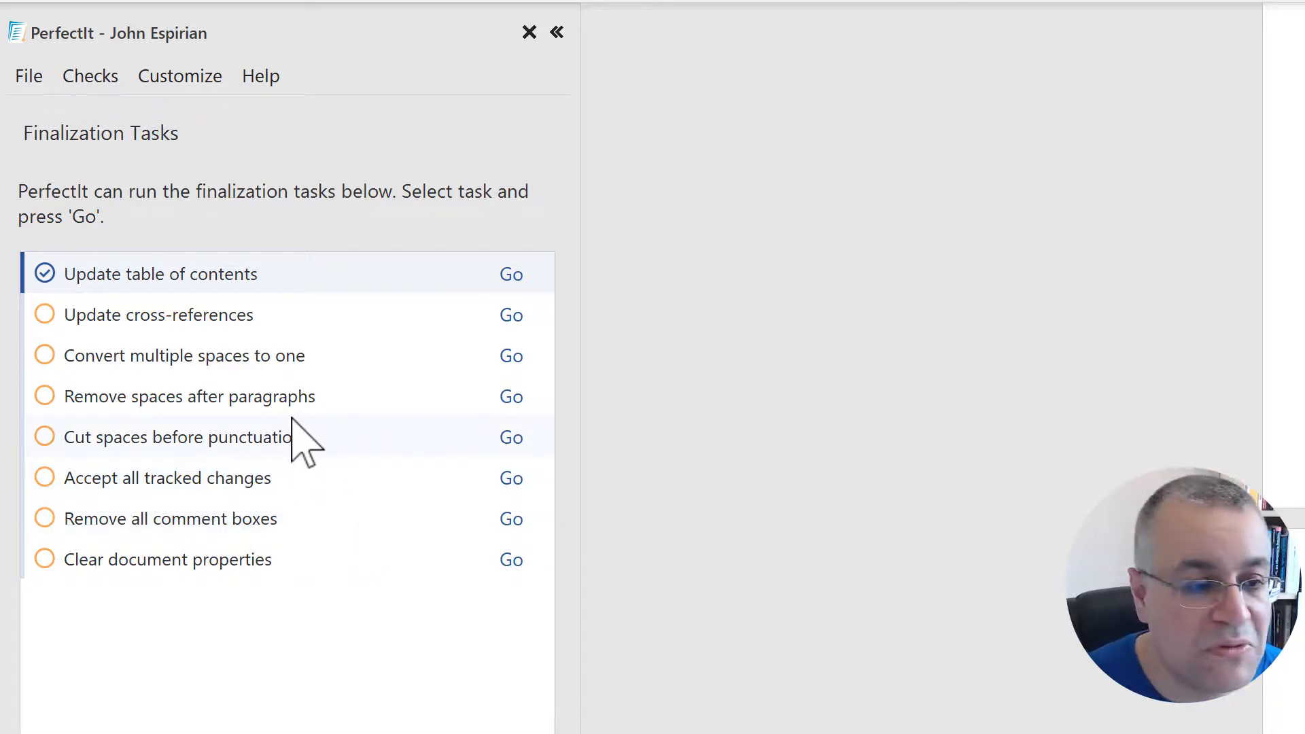
mouse_move(389, 423)
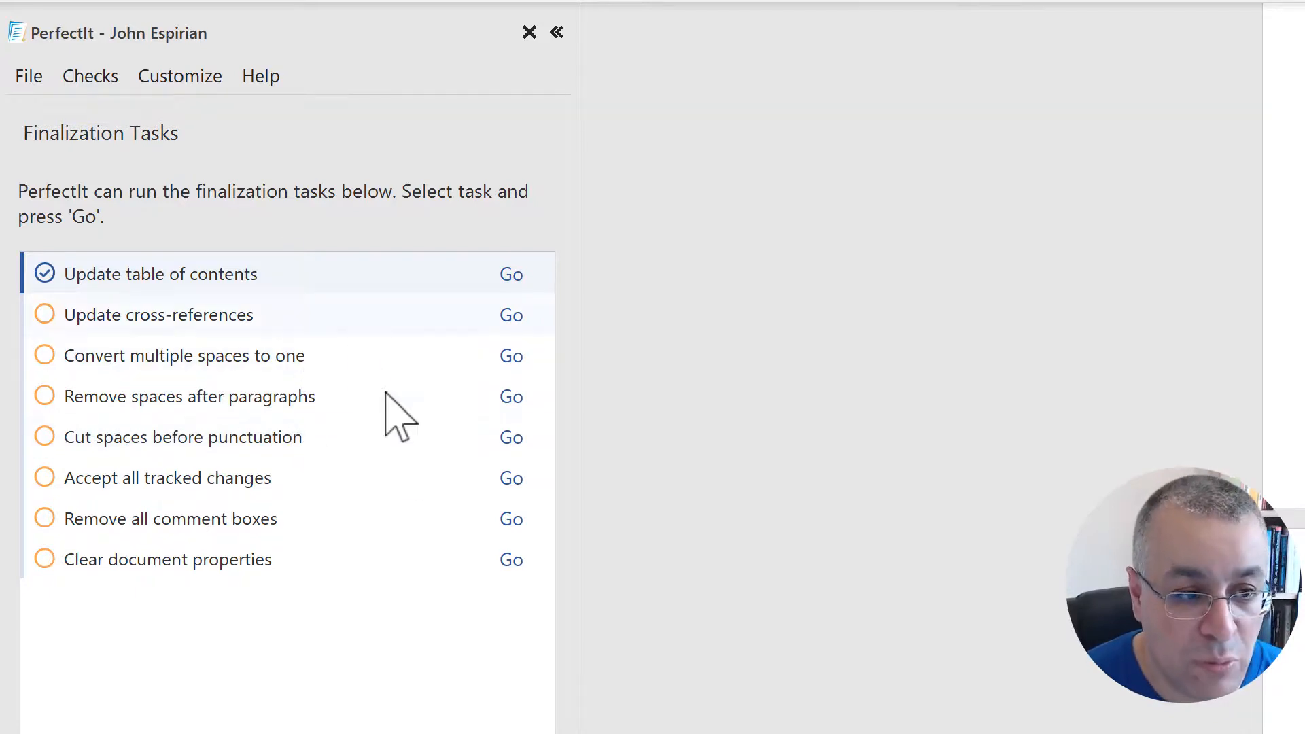
mouse_move(114, 702)
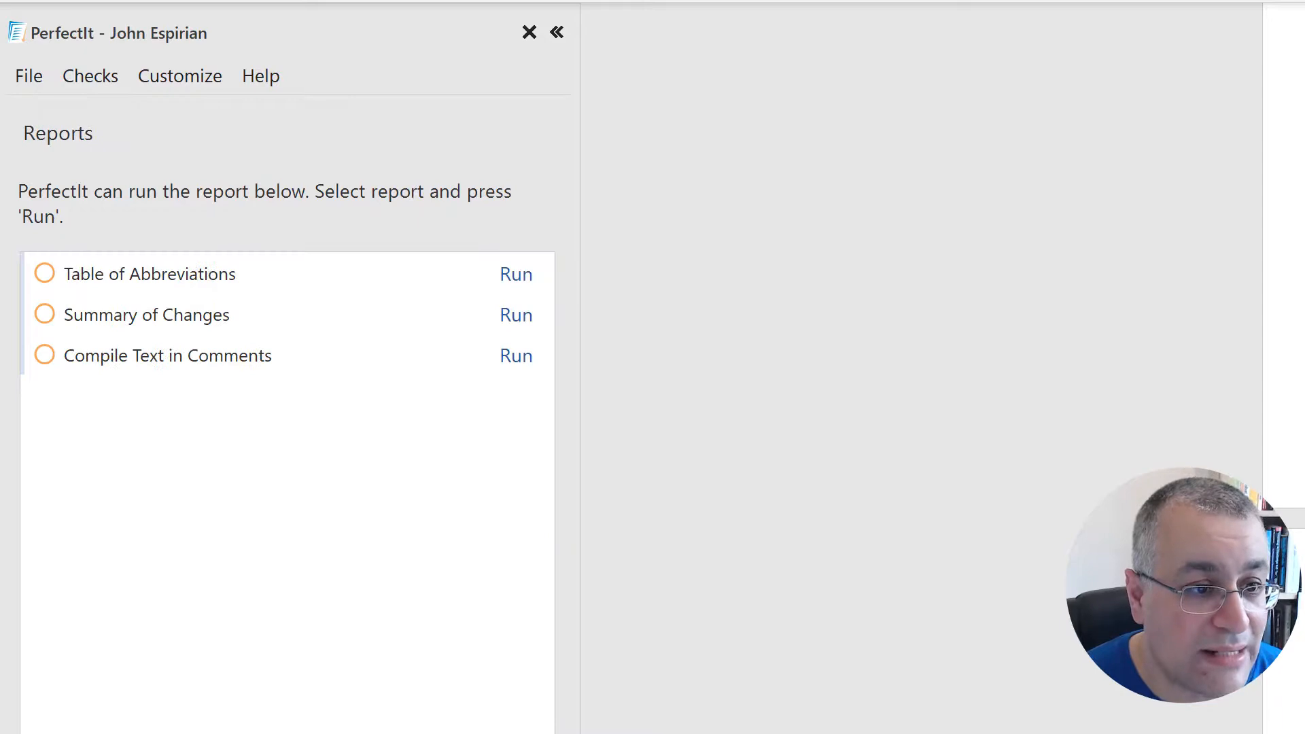
mouse_move(470, 520)
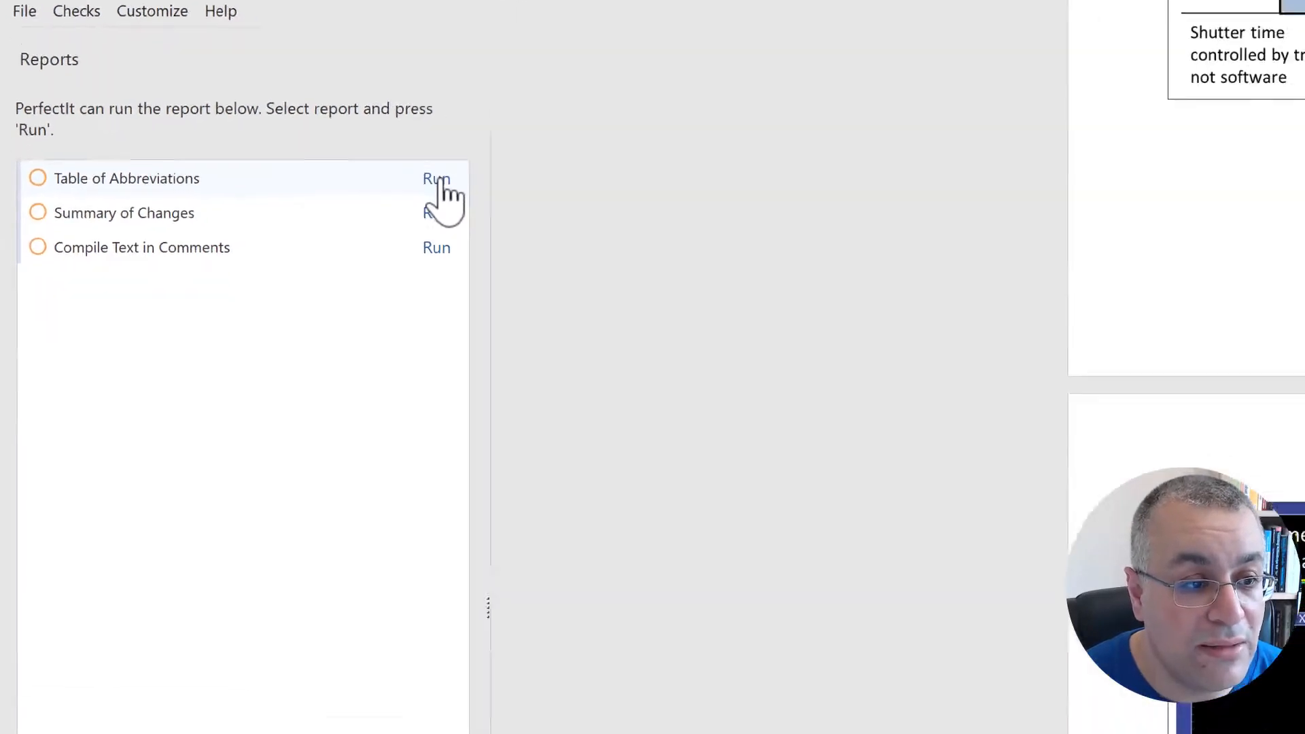
Generate the Table of Abbreviations report, review it and close its window
click(435, 179)
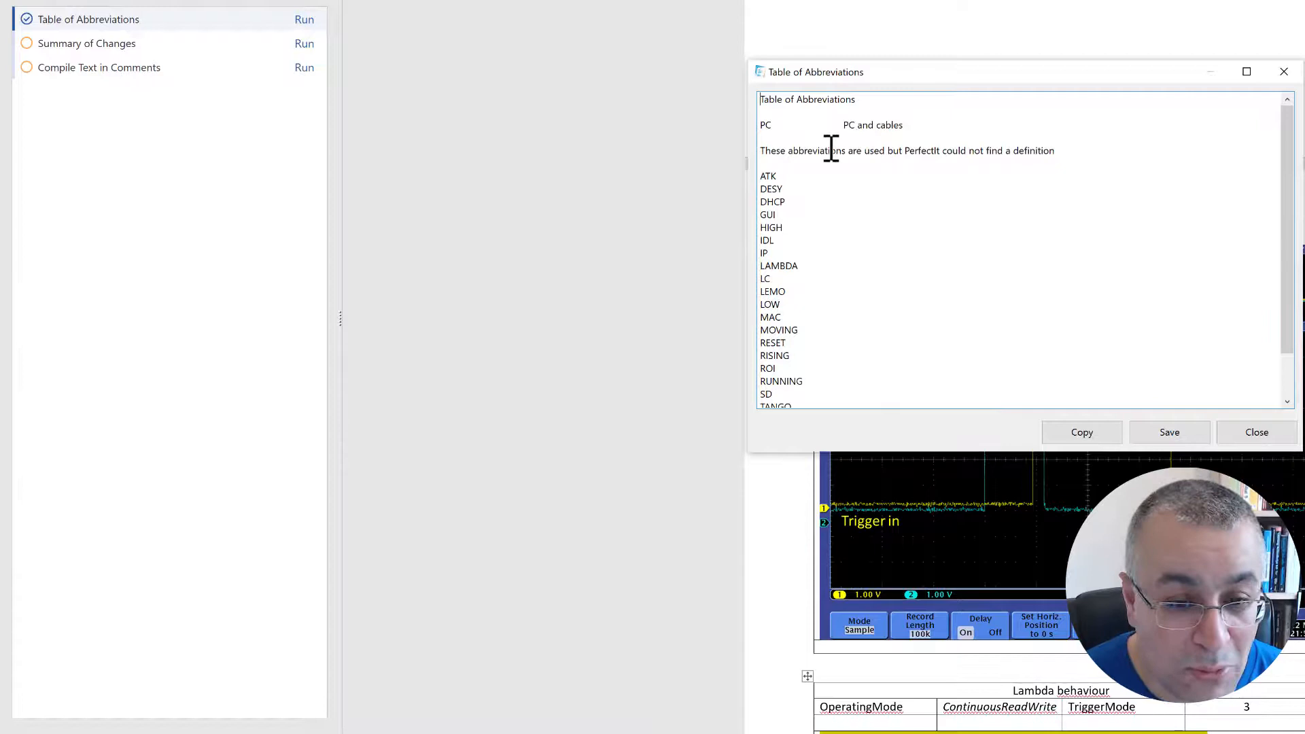
mouse_move(1267, 70)
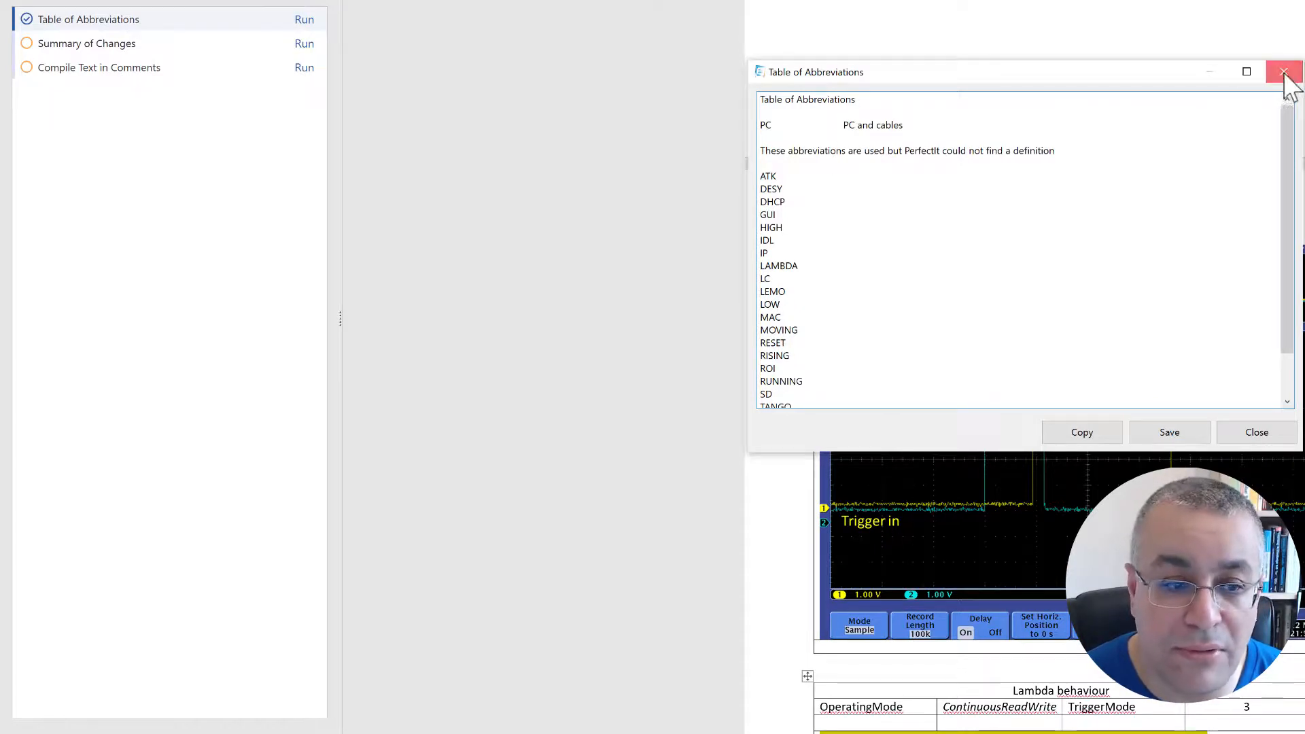
click(1282, 71)
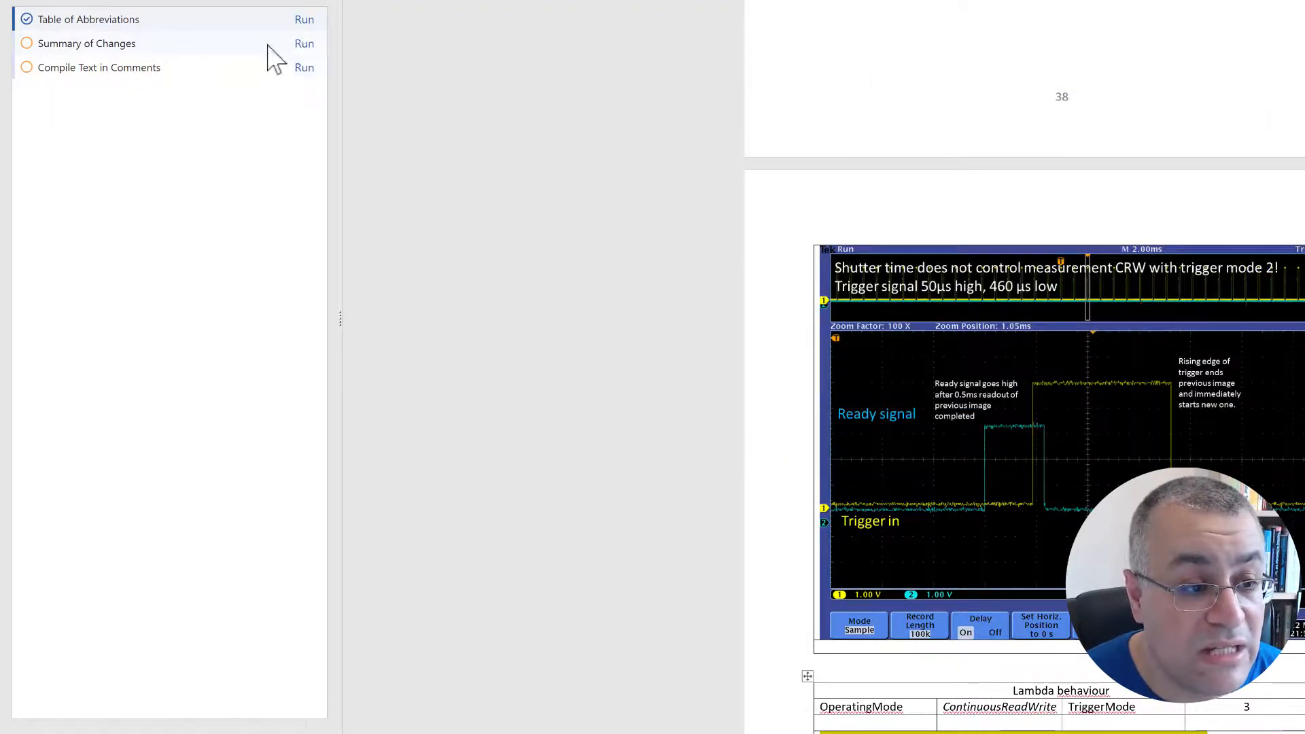
Generate the Summary of Changes report, review it and close its window
click(303, 44)
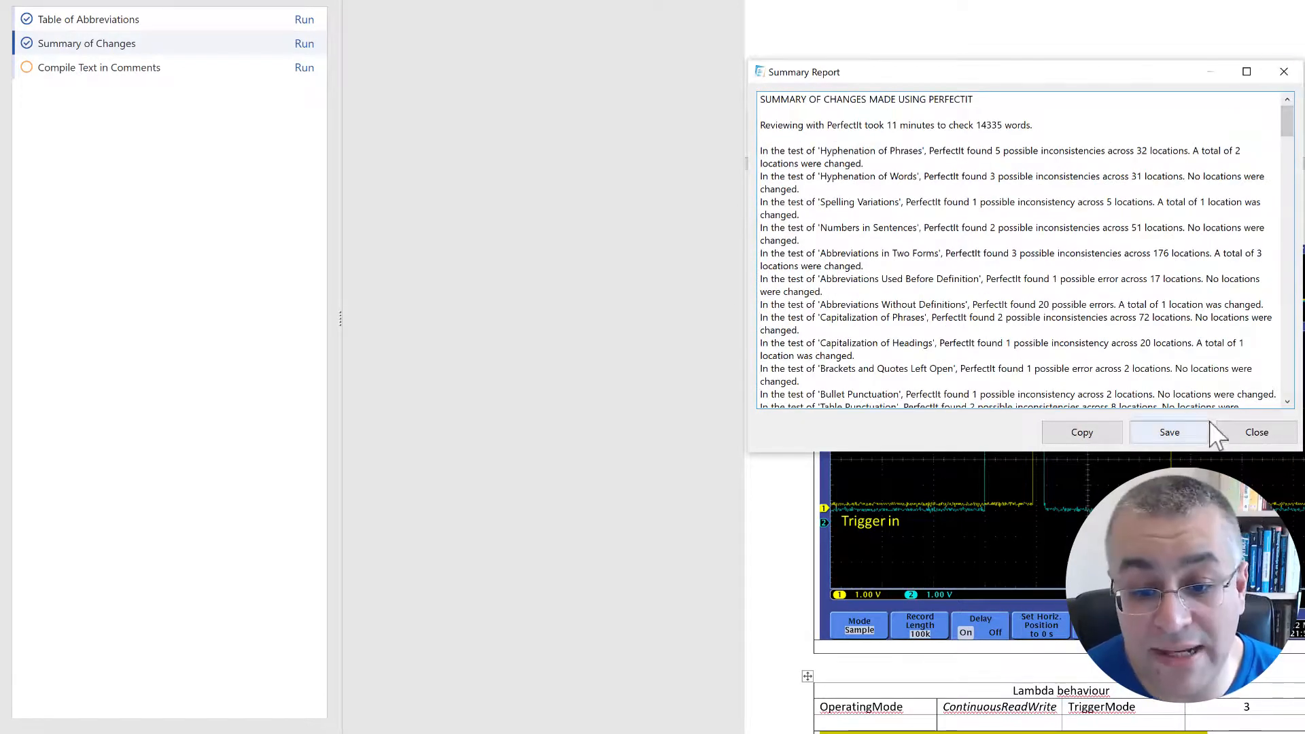
mouse_move(1283, 71)
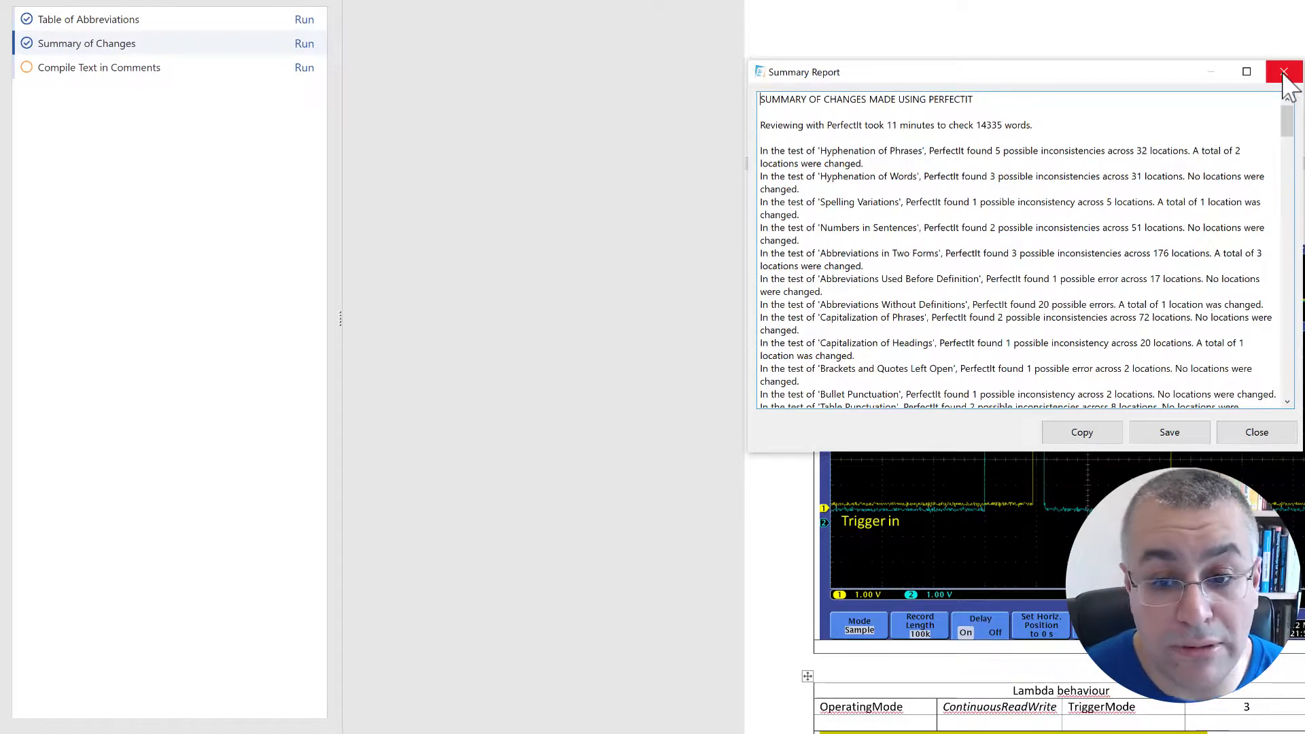
click(1283, 72)
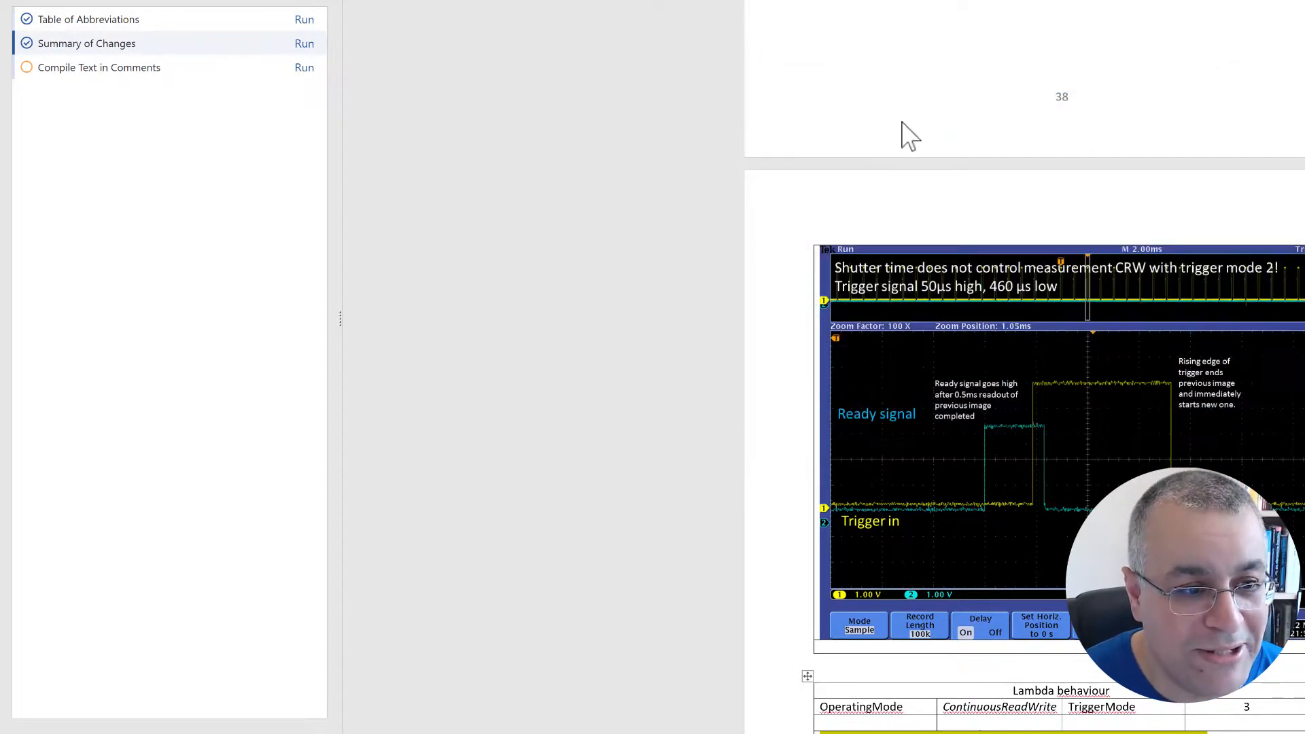